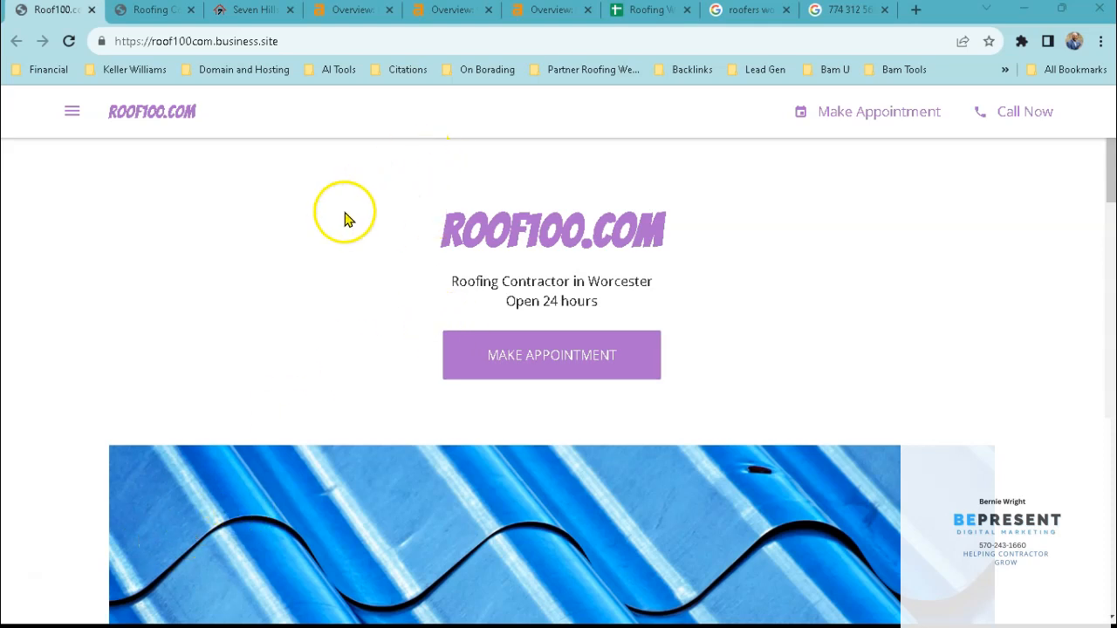
mouse_move(251, 284)
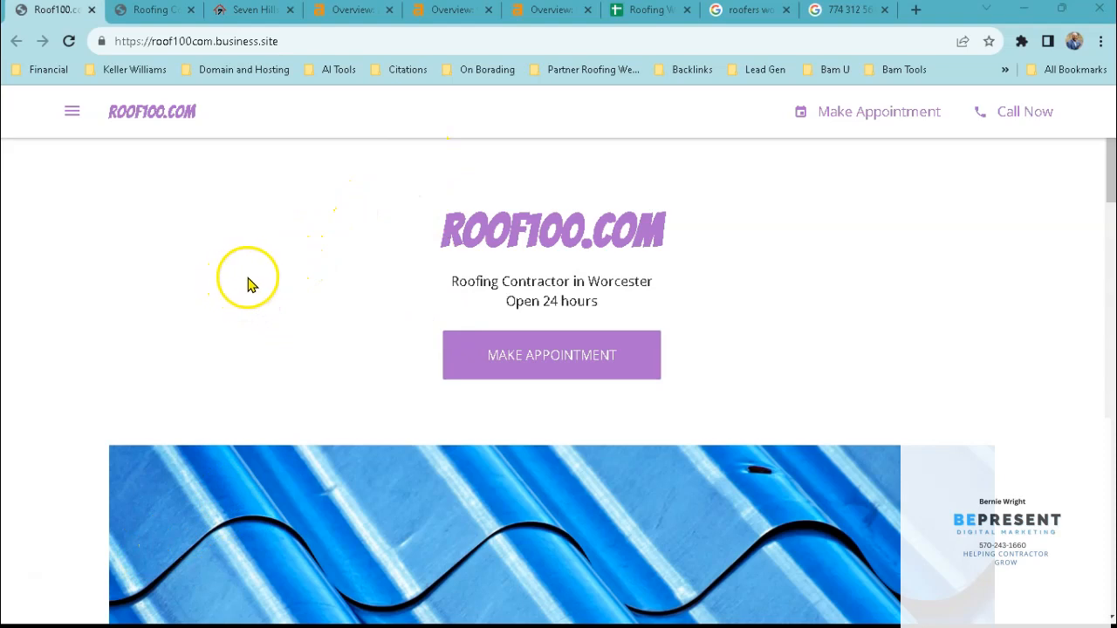
Scroll Roof100.com's page and run SEO Minion's on-page SEO analysis on it.
scroll("down", 3)
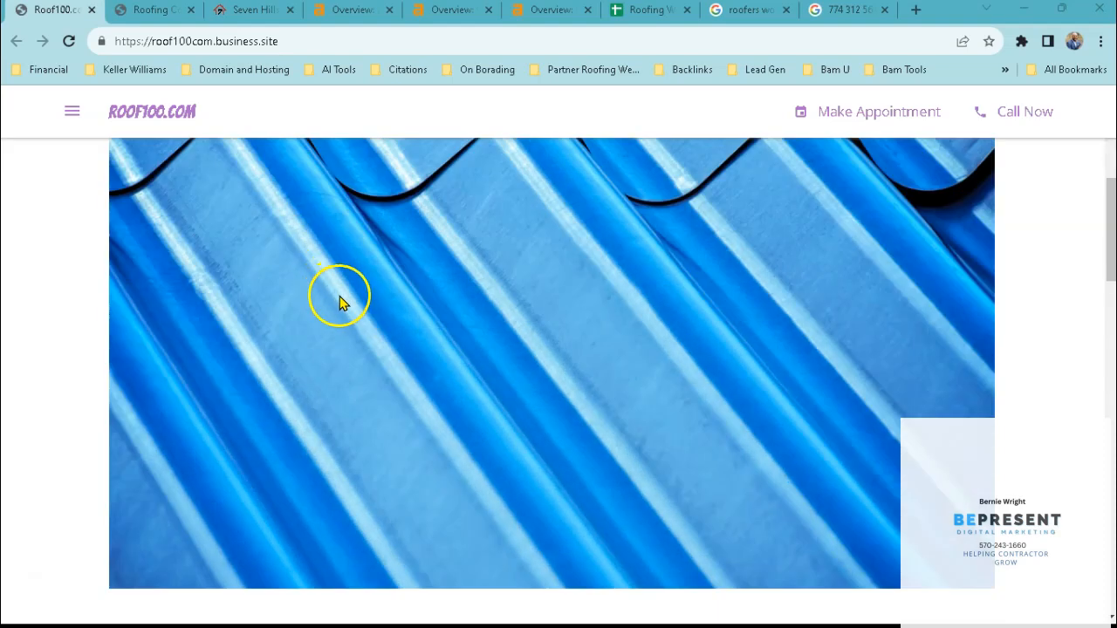
scroll("down", 3)
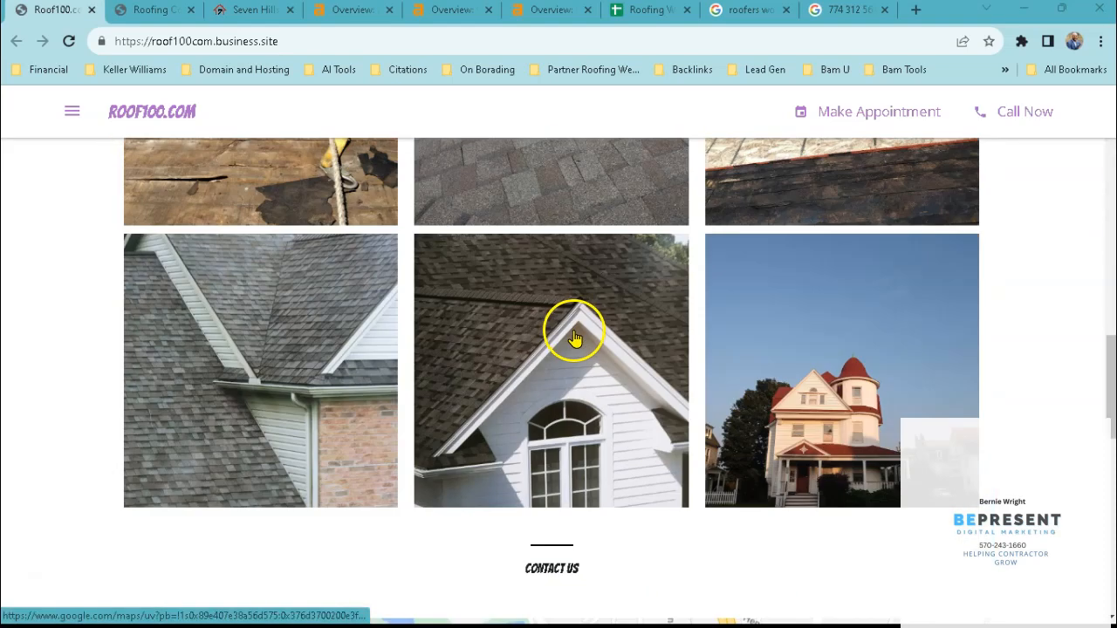
scroll("down", 3)
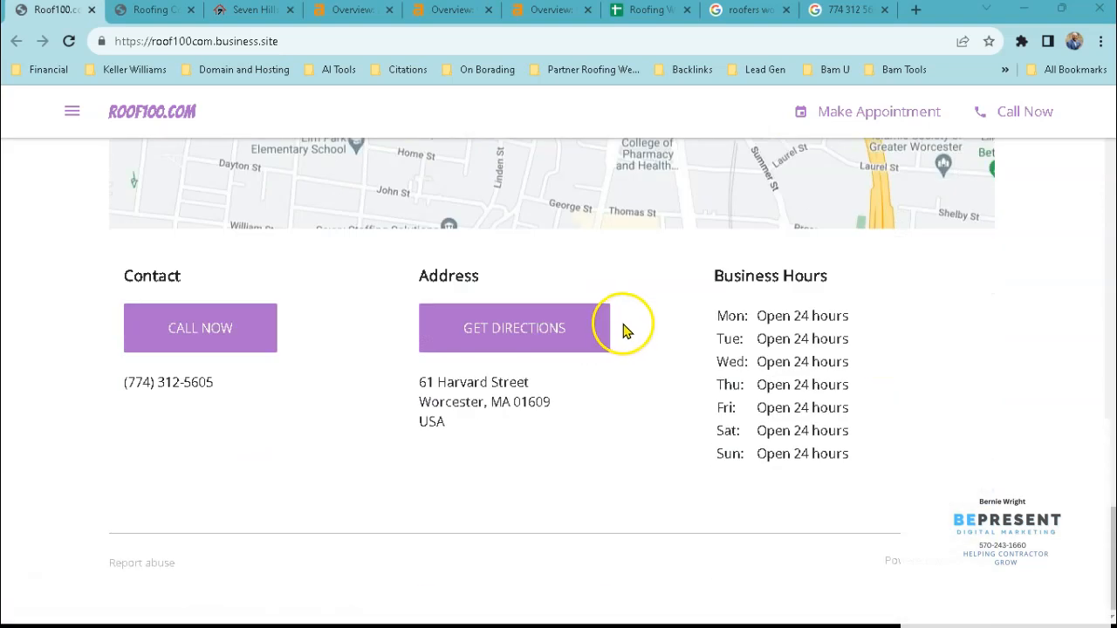
mouse_move(986, 356)
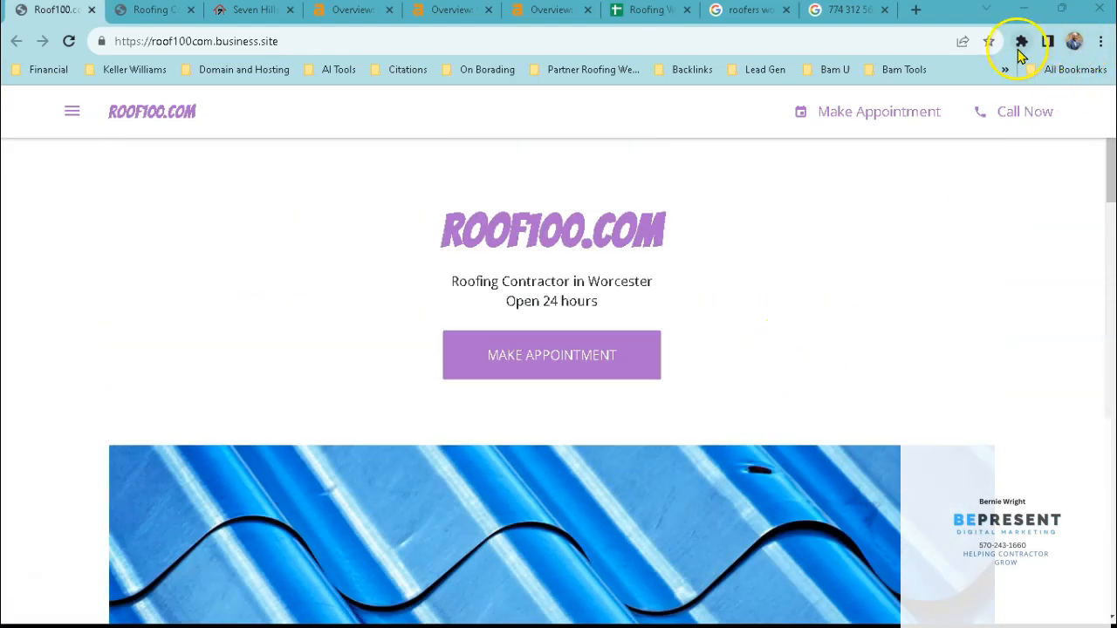
left_click(1020, 41)
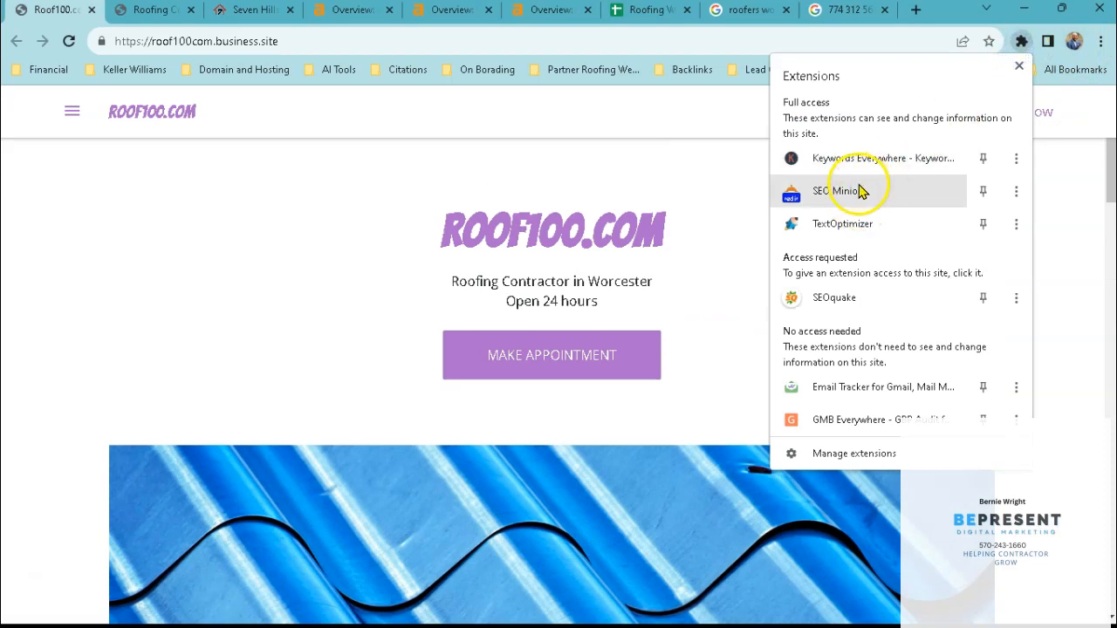
left_click(842, 190)
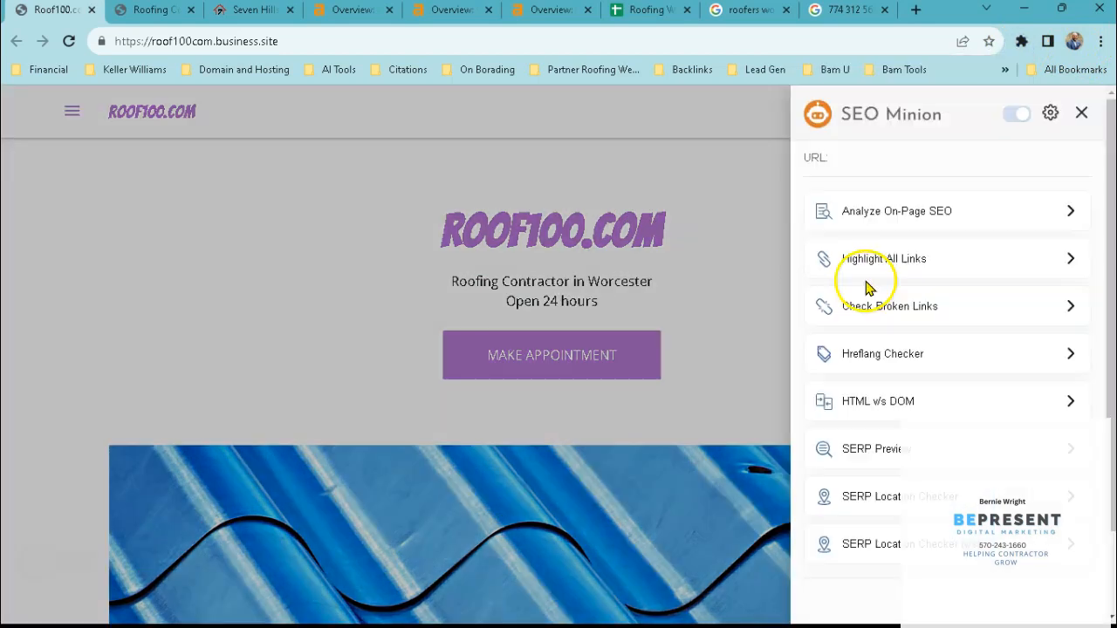
left_click(896, 211)
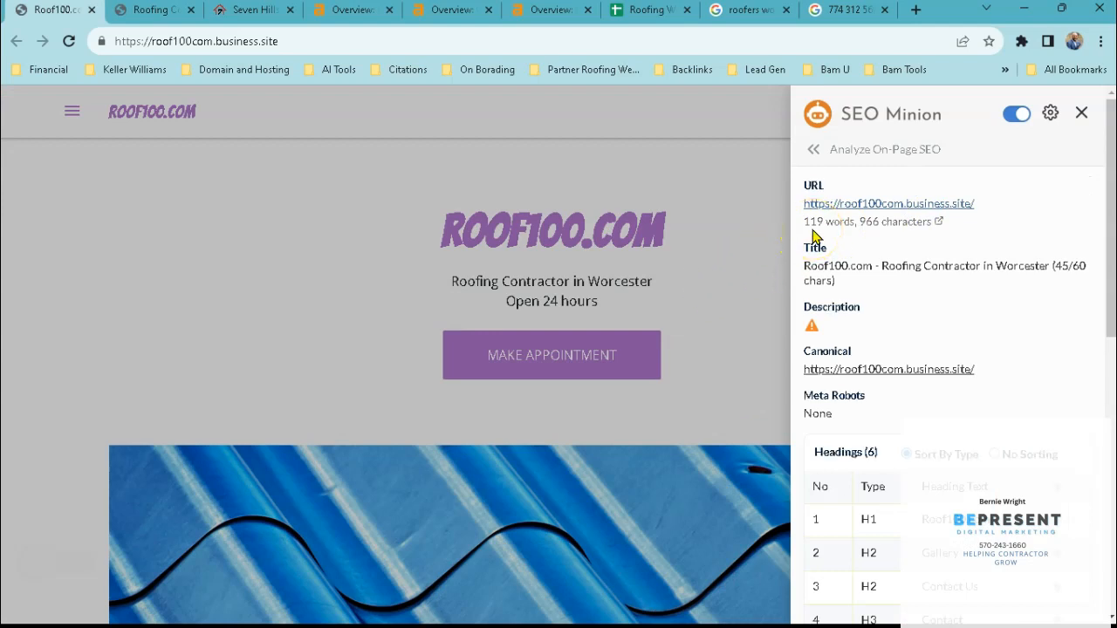
mouse_move(894, 288)
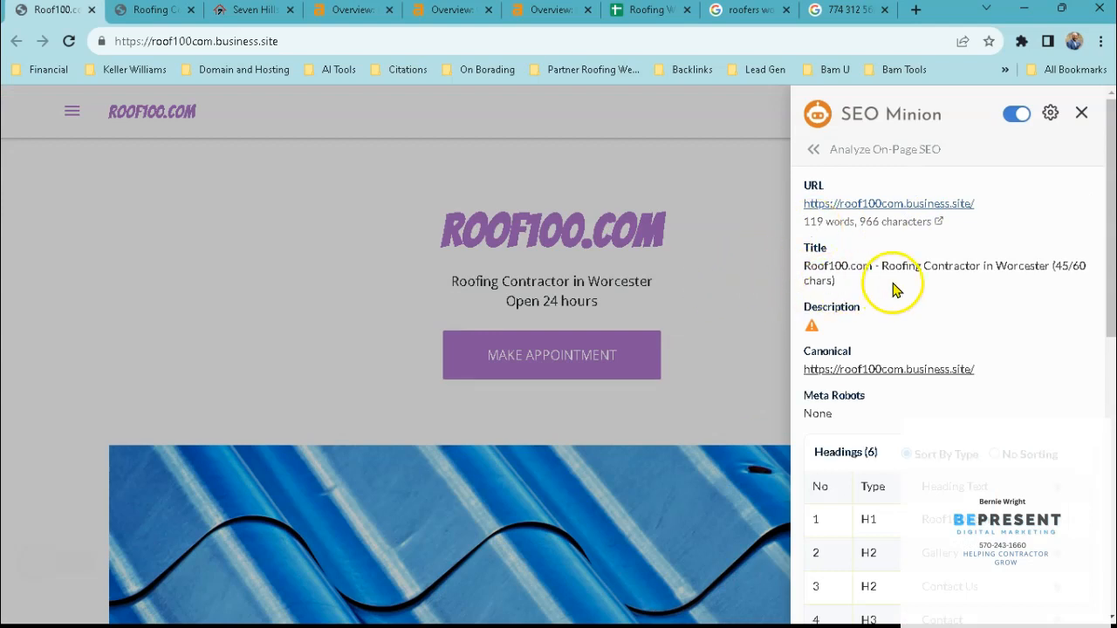
scroll("down", 3)
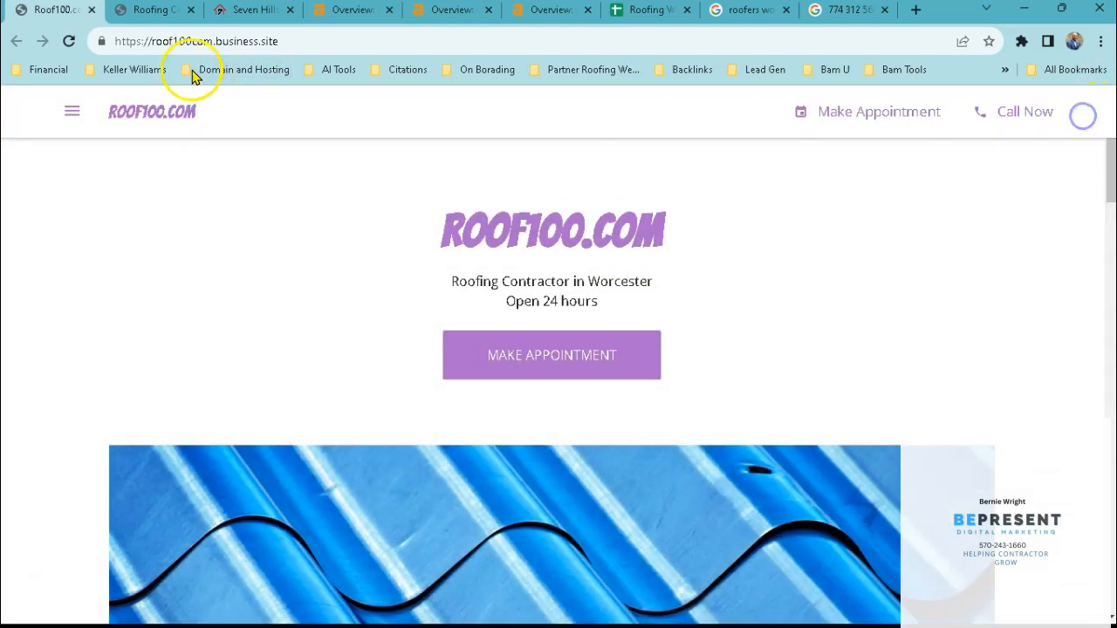
Review otroofing.com's page and show its SEO Minion on-page analysis.
left_click(152, 10)
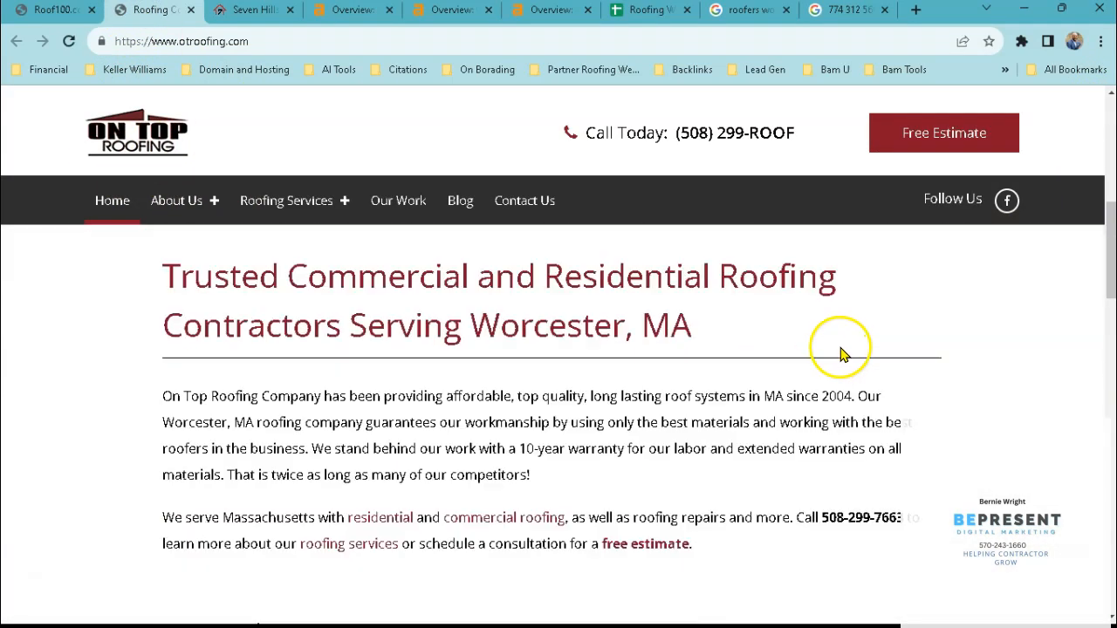
scroll("down", 3)
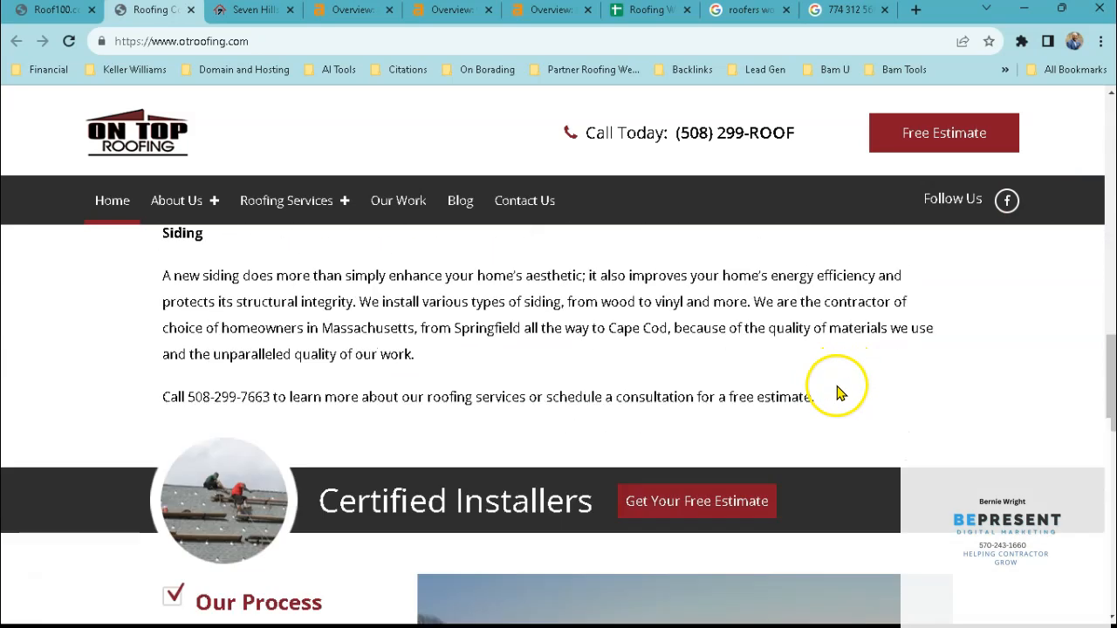
scroll("down", 3)
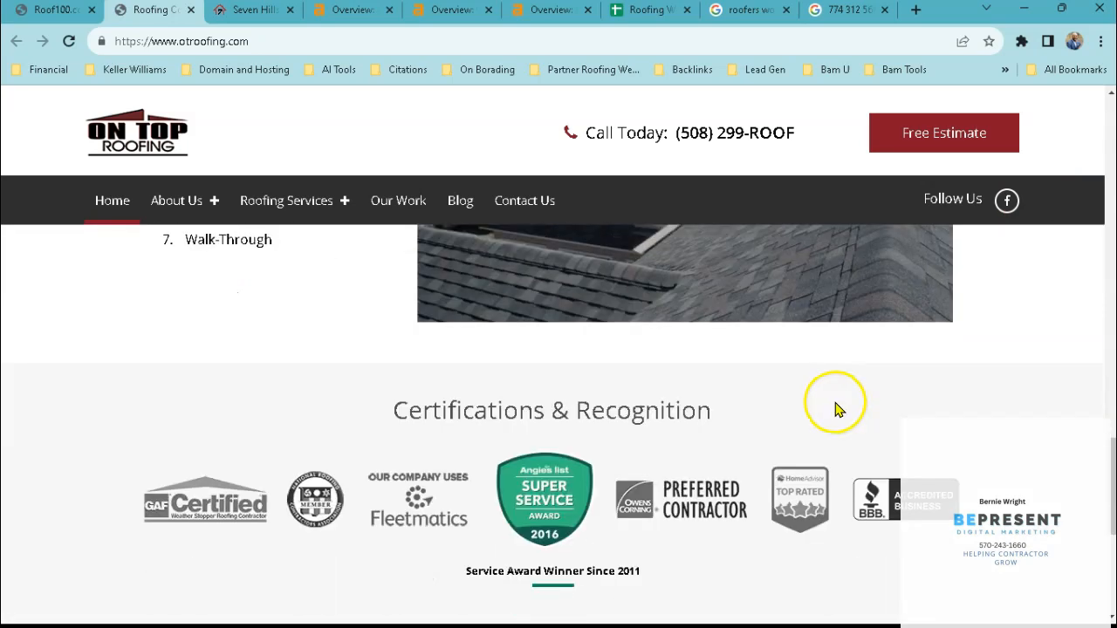
scroll("down", 3)
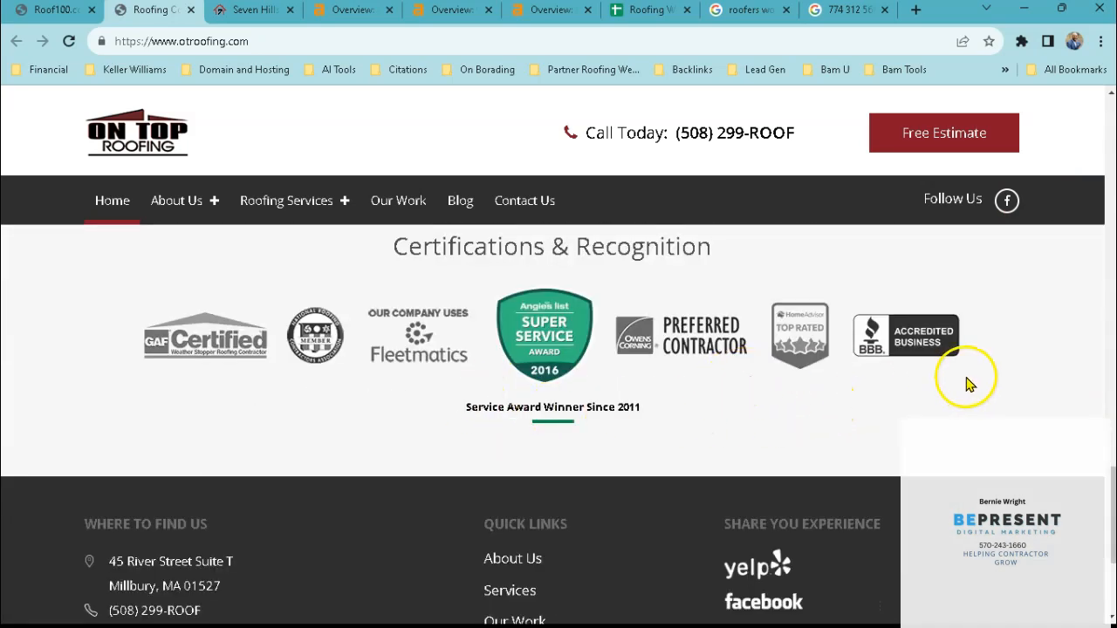
scroll("down", 3)
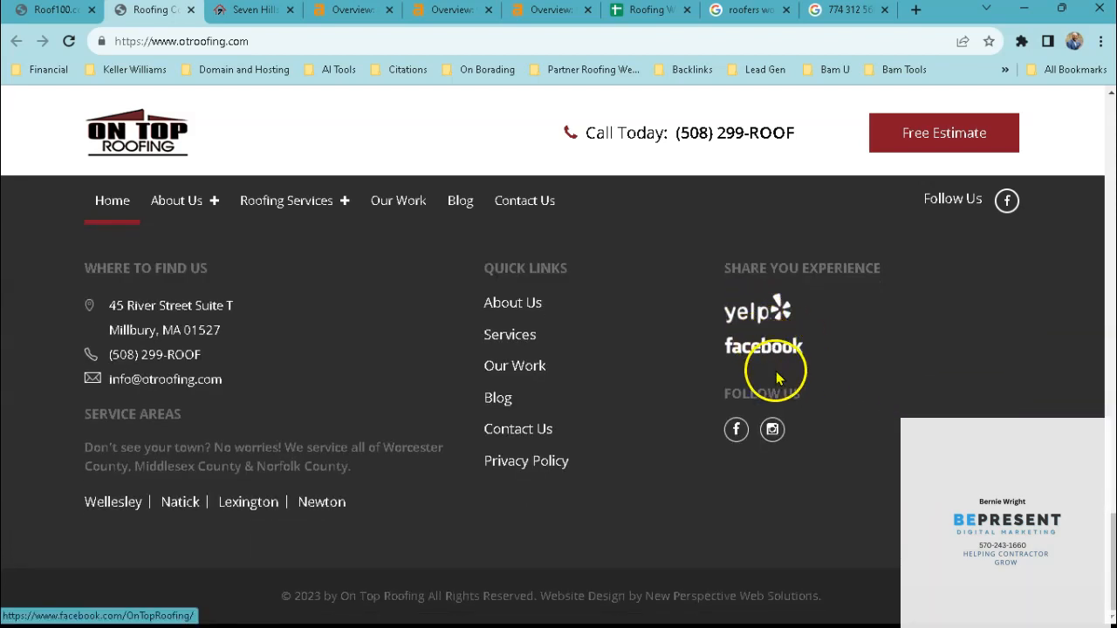
mouse_move(165, 379)
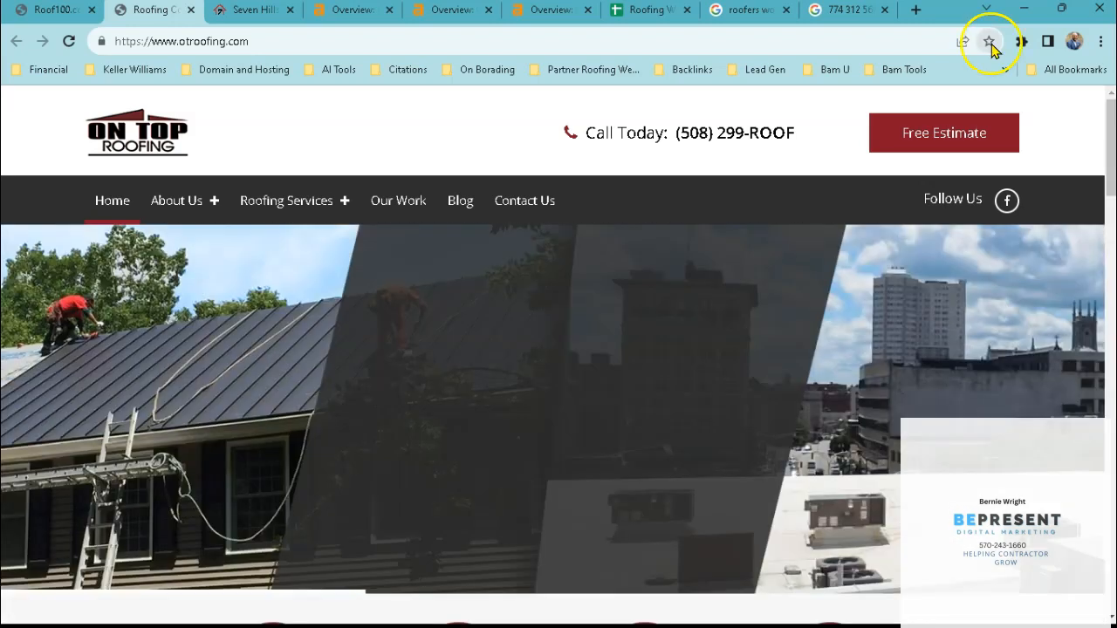
left_click(1025, 41)
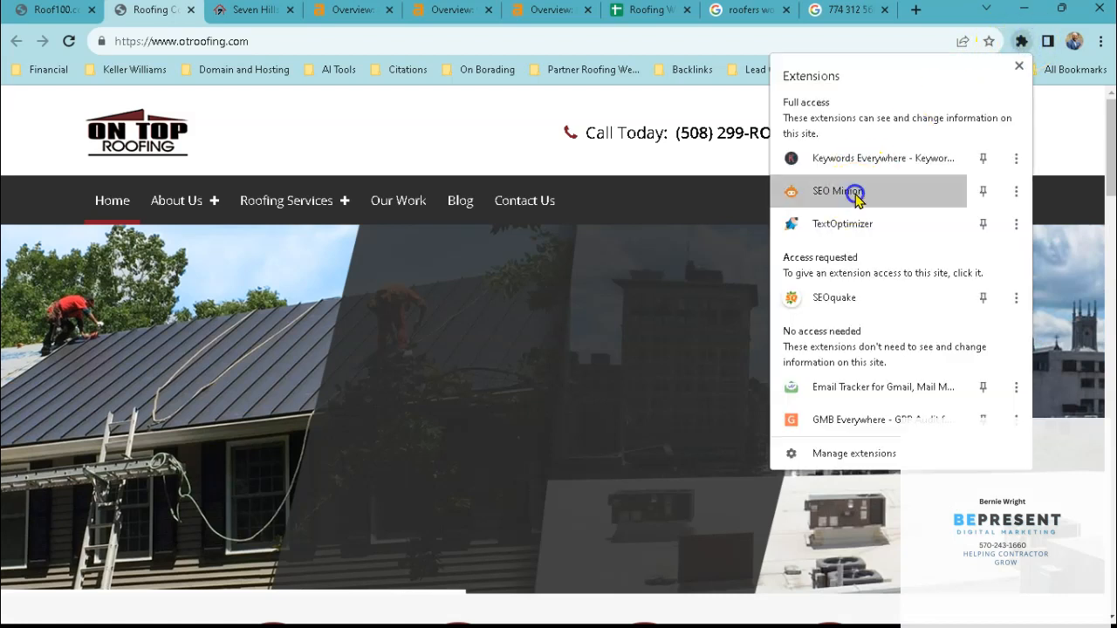
left_click(839, 192)
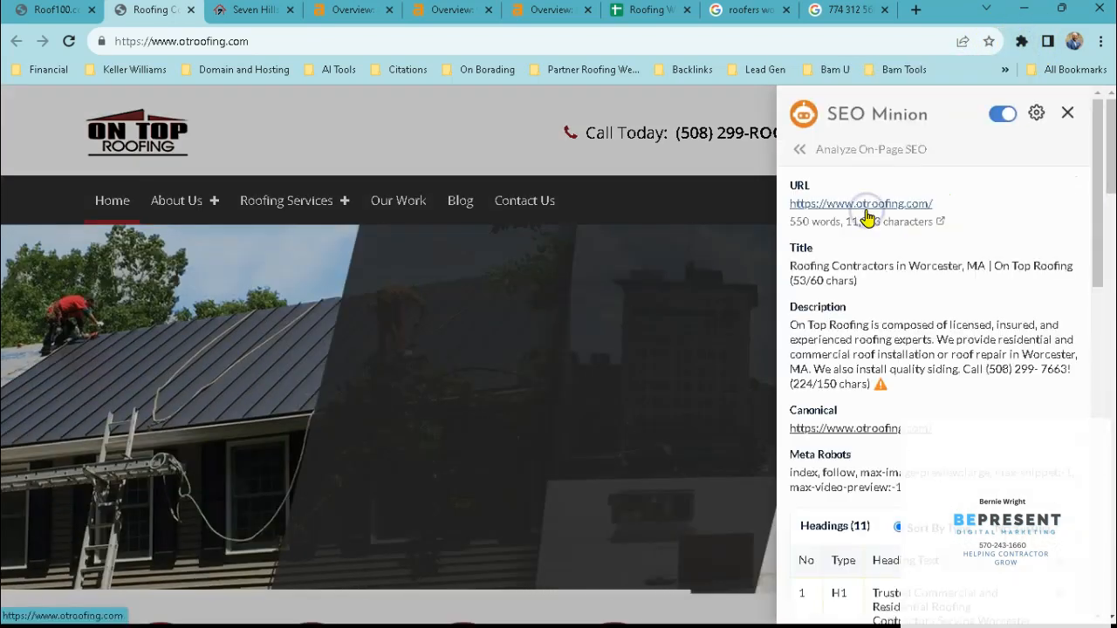
mouse_move(516, 156)
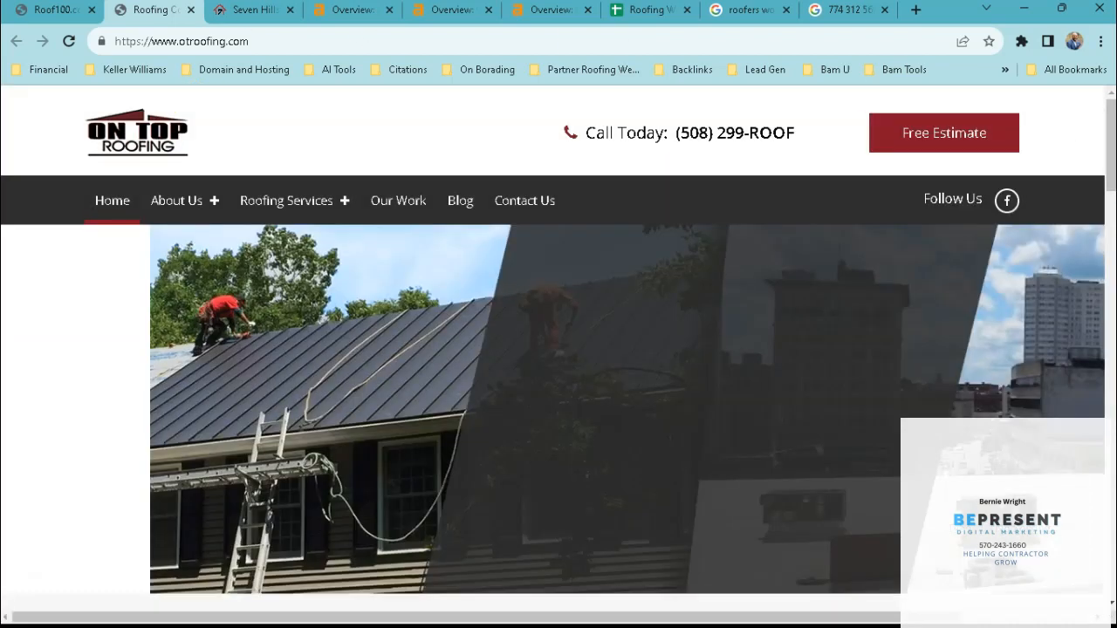
left_click(252, 10)
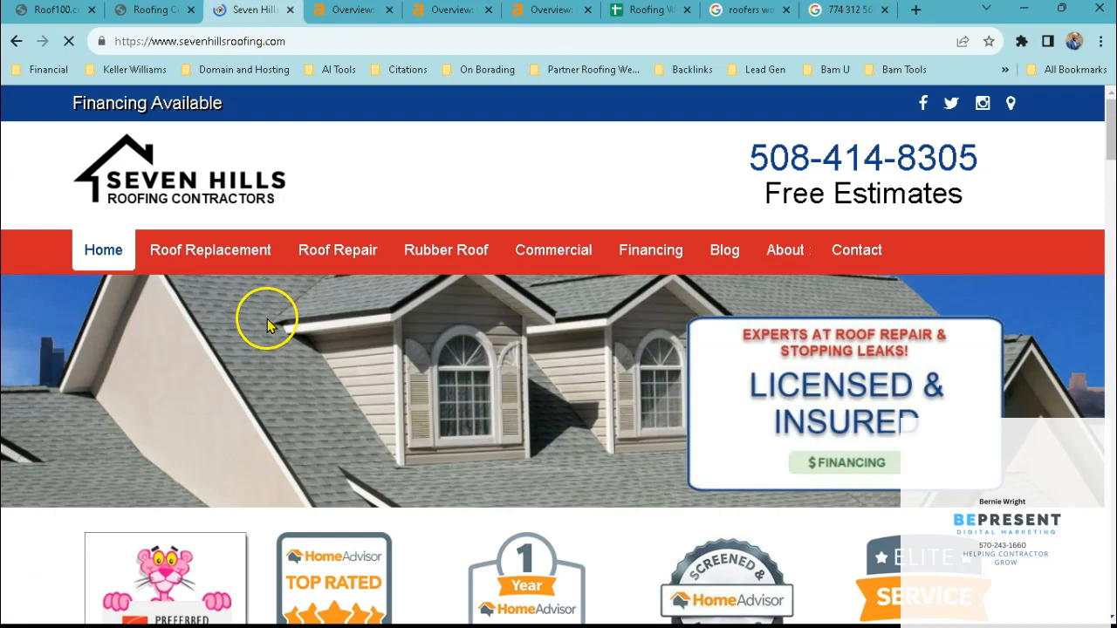
scroll("down", 3)
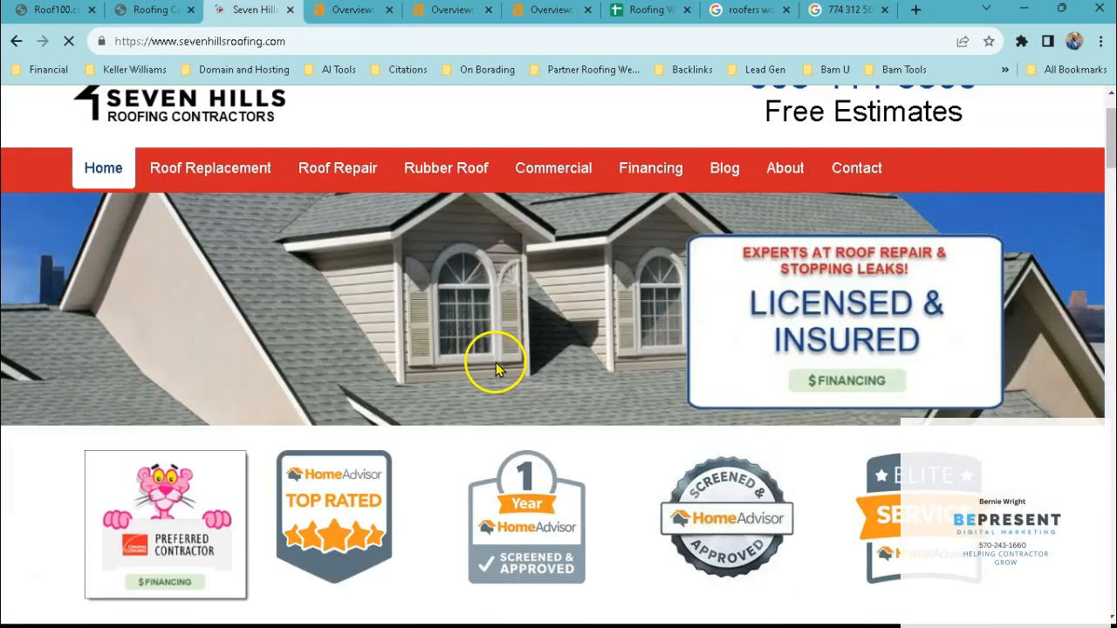
scroll("down", 3)
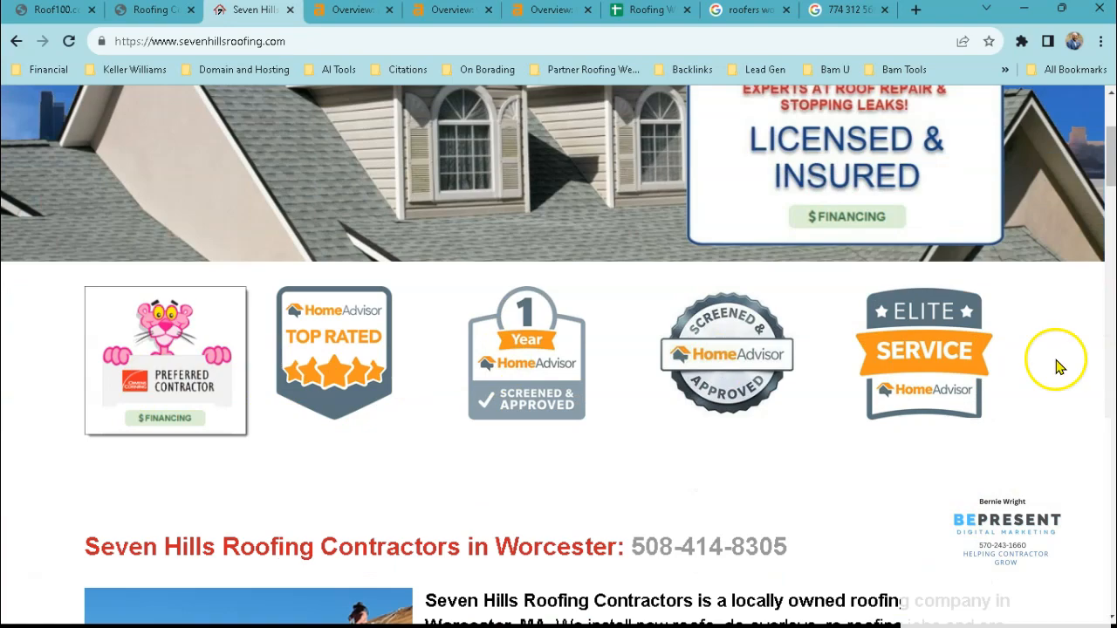
scroll("down", 3)
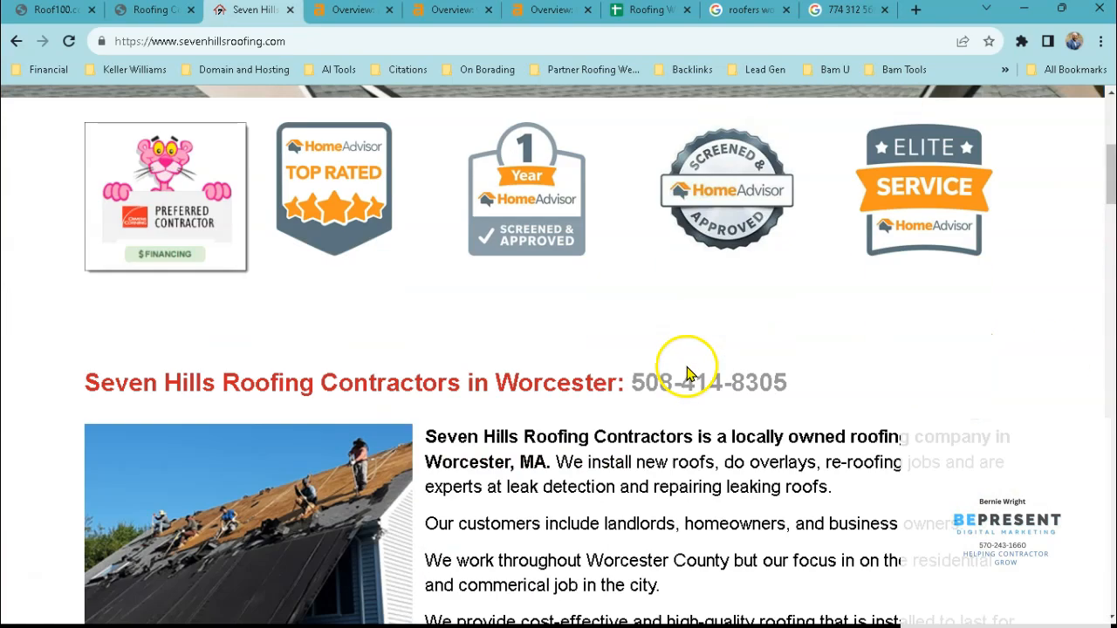
scroll("down", 3)
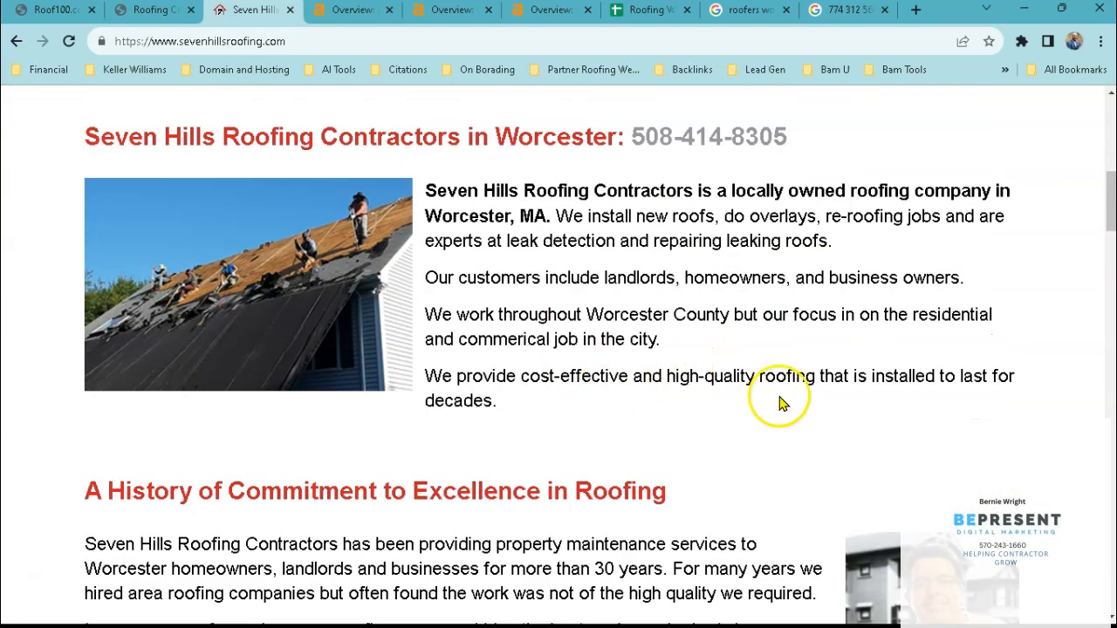
scroll("down", 3)
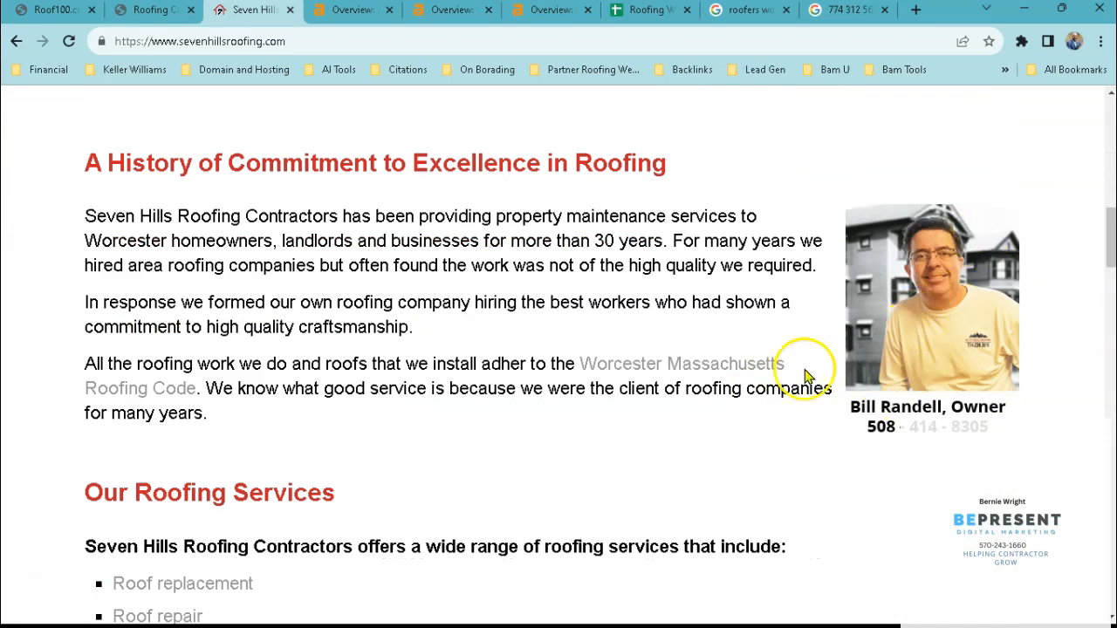
scroll("down", 3)
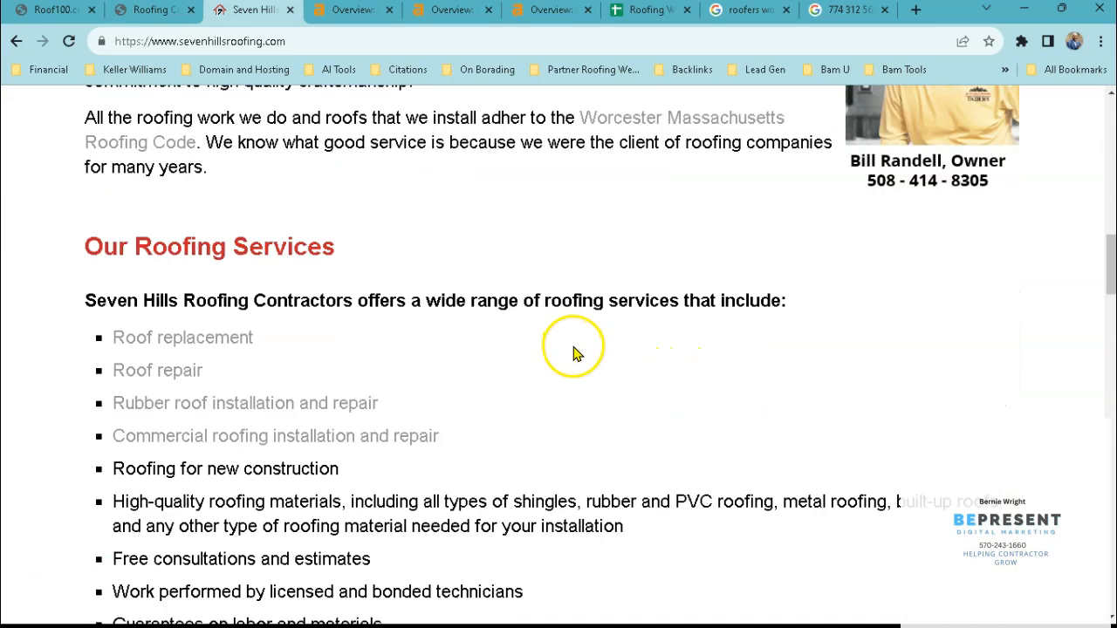
scroll("down", 3)
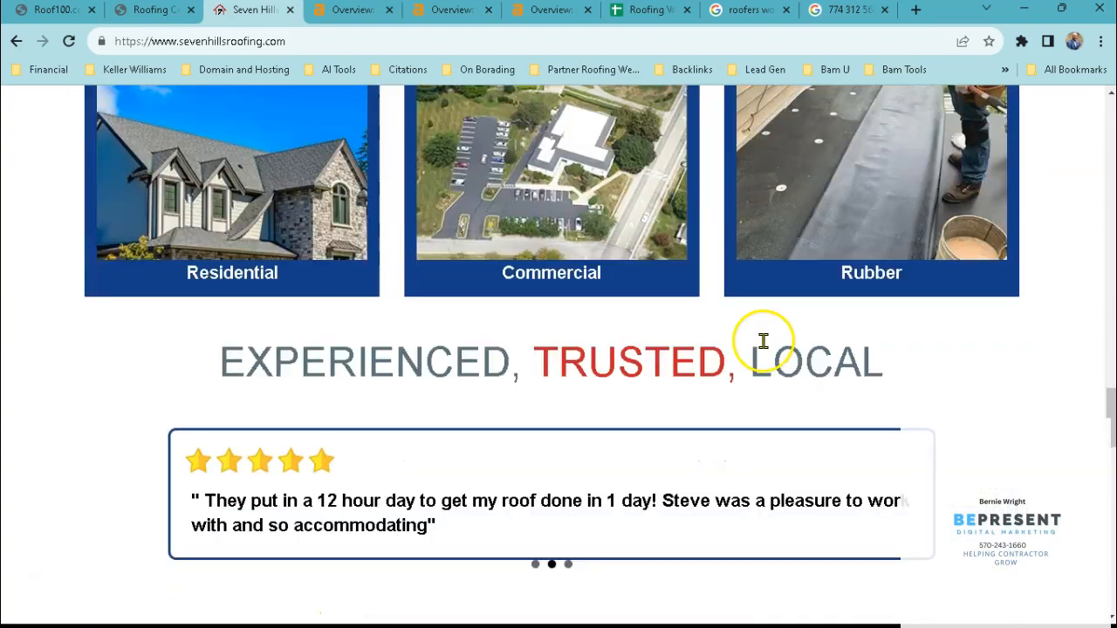
scroll("down", 3)
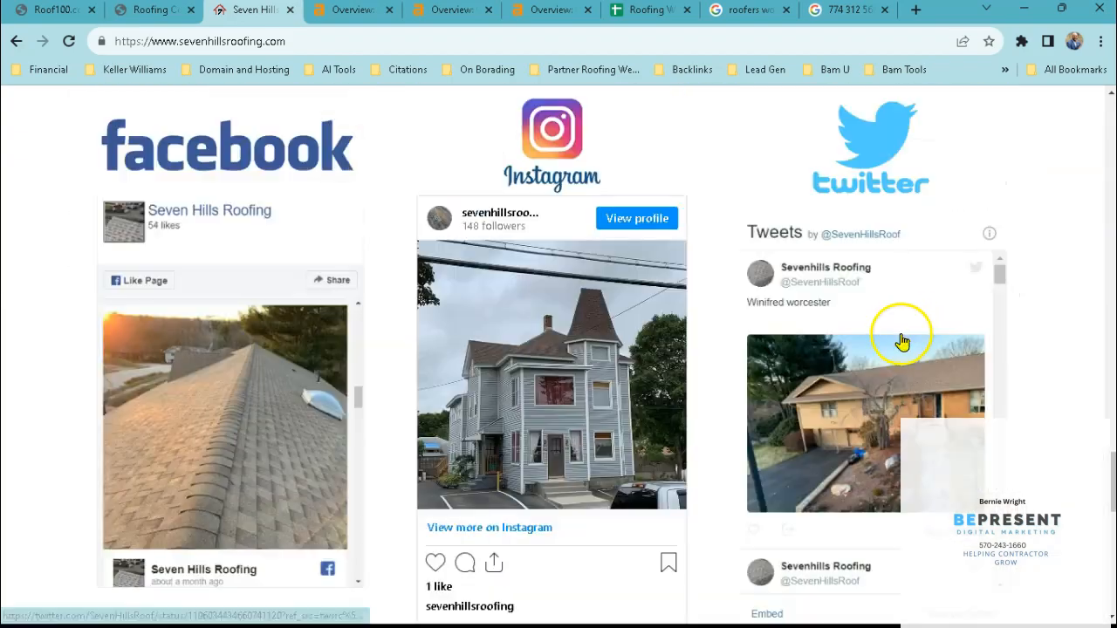
scroll("down", 3)
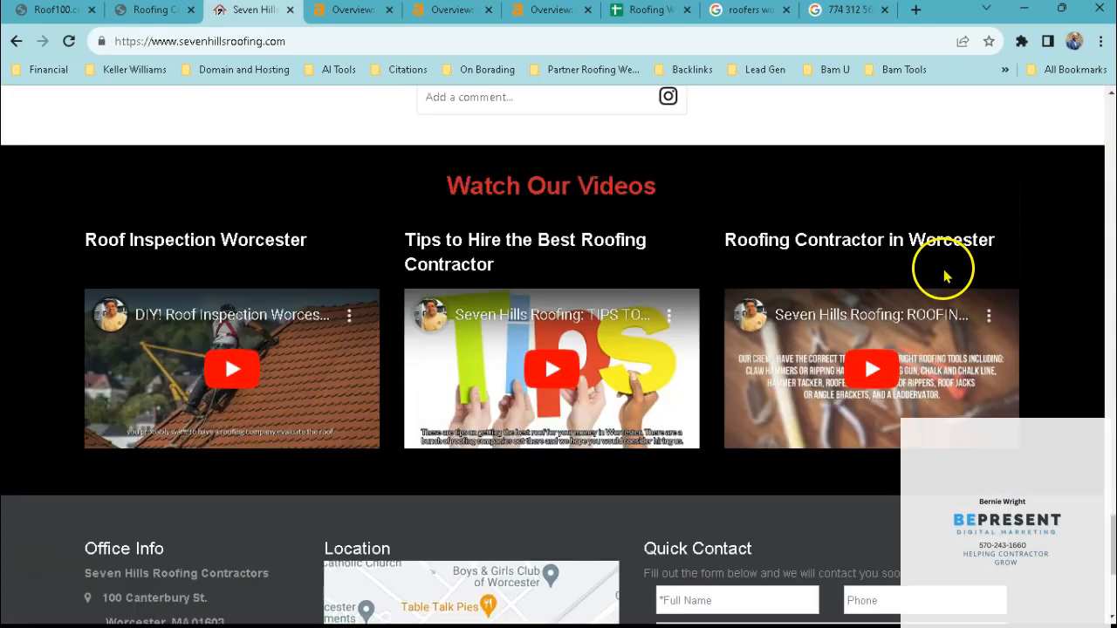
mouse_move(978, 308)
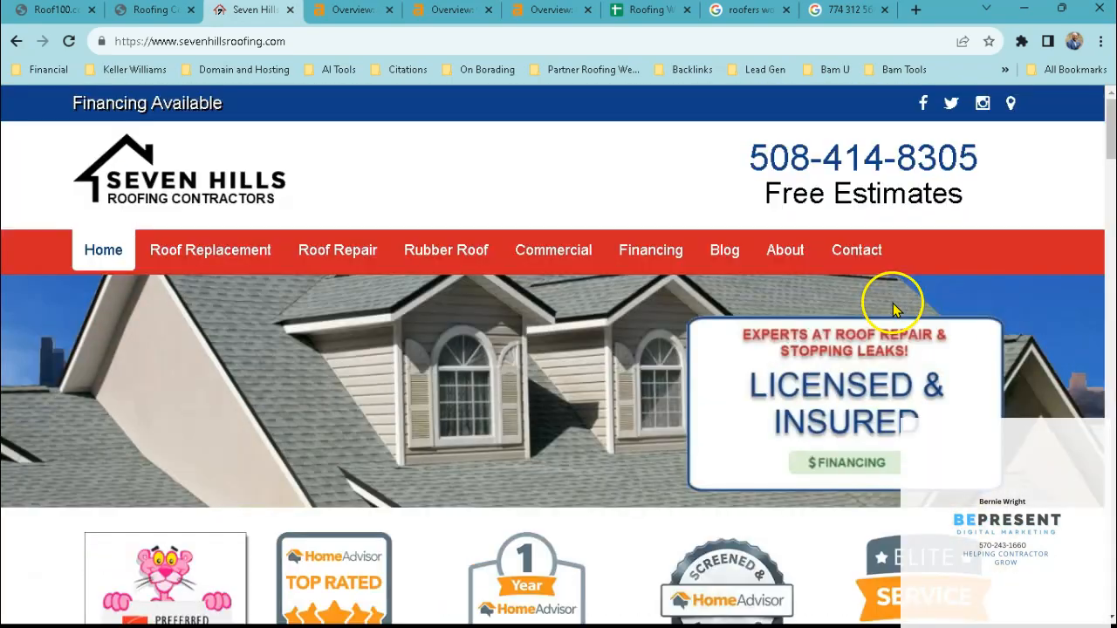
left_click(1021, 41)
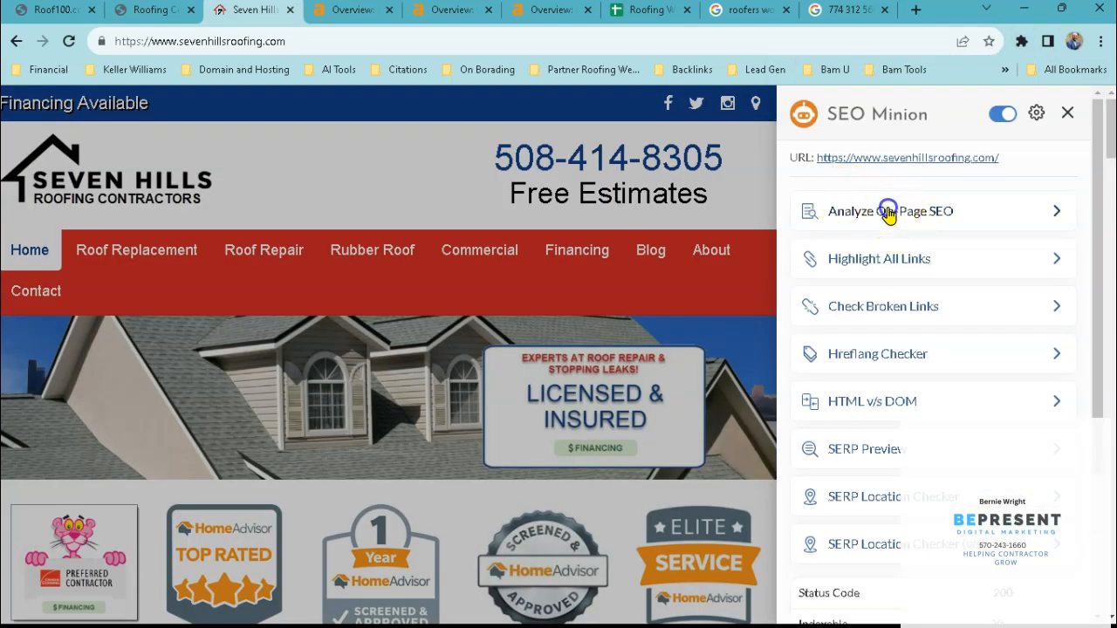
left_click(890, 210)
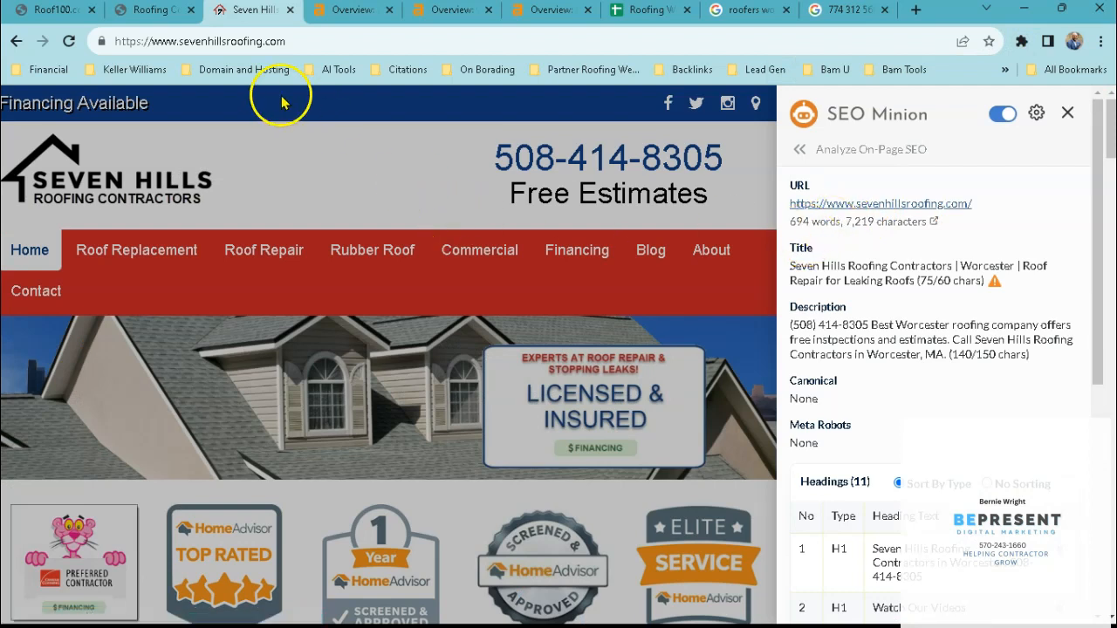
left_click(1066, 113)
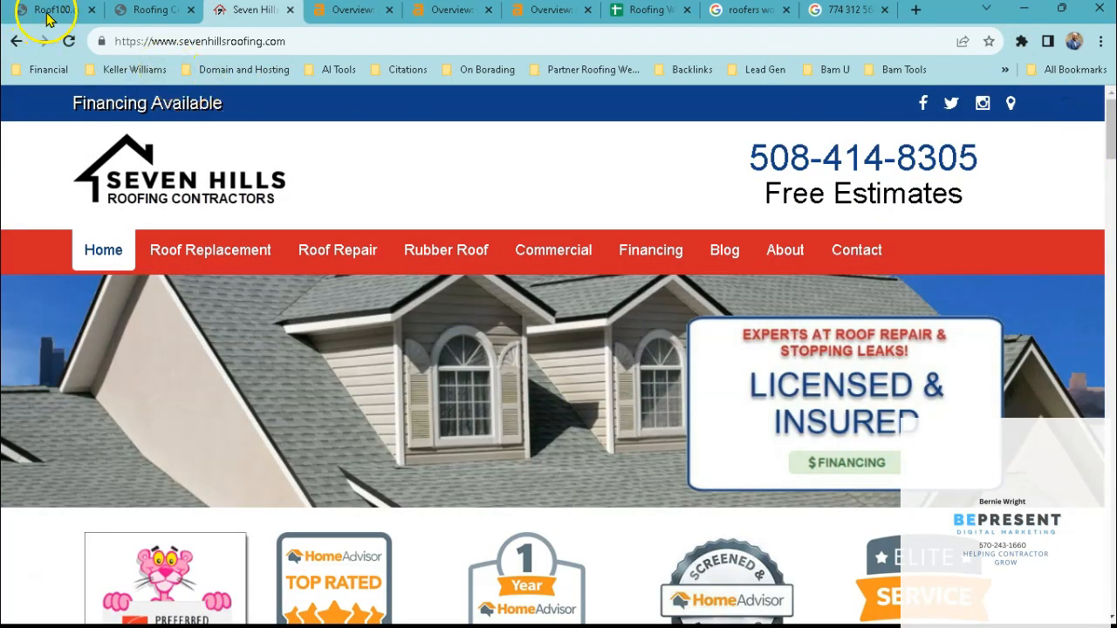
Bring the Roof100.com business site back to the front.
left_click(48, 10)
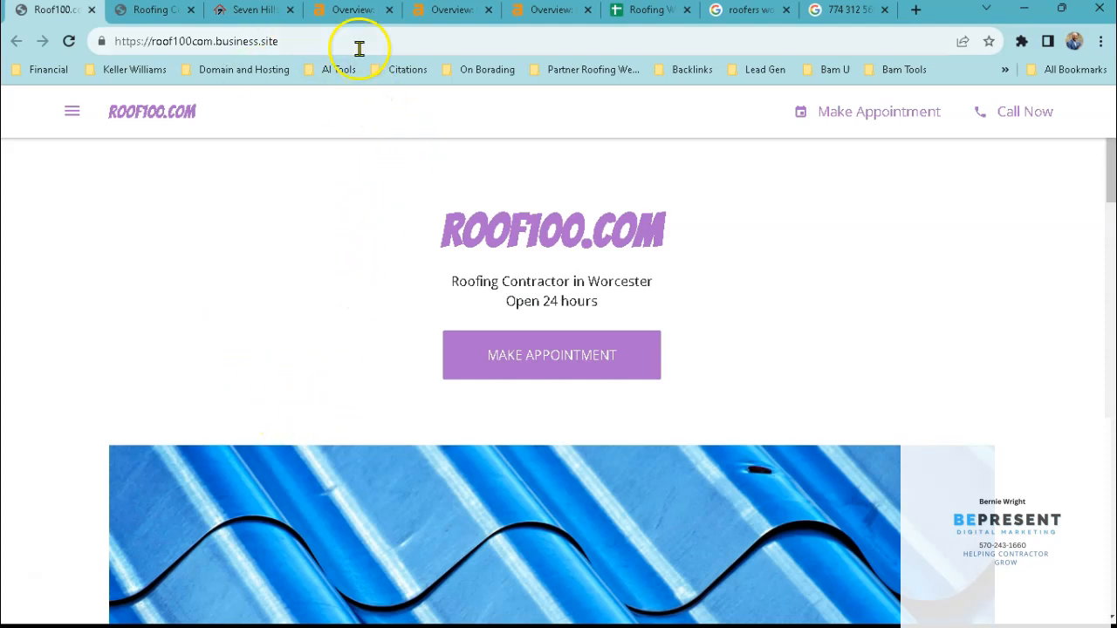
mouse_move(353, 10)
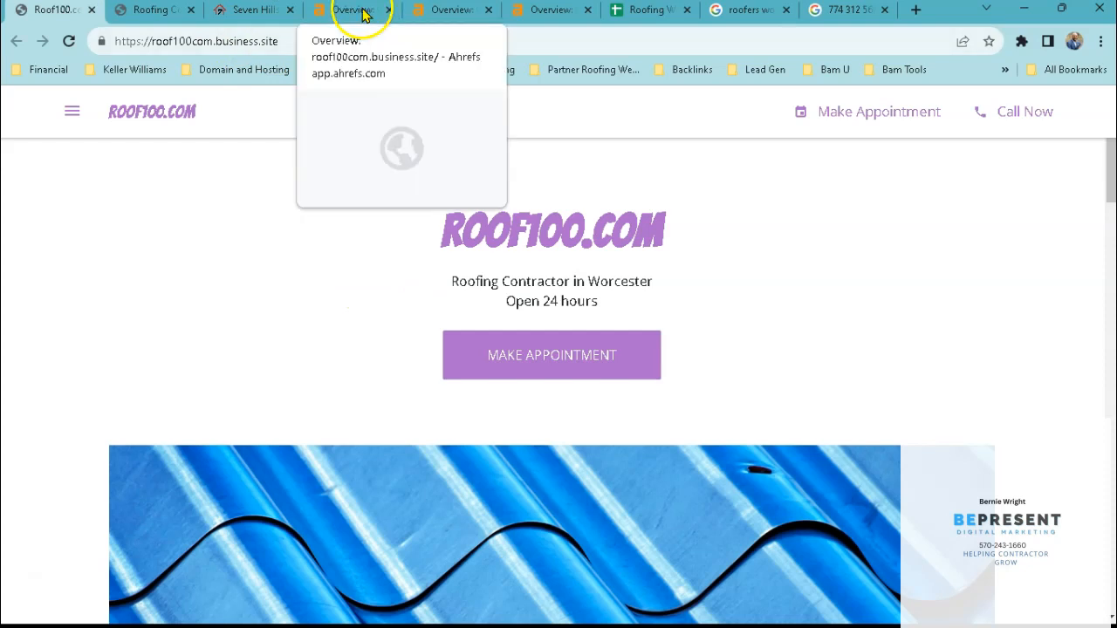
Show the Ahrefs overview for roof100com.business.site: DR 92, one backlink, zero keywords.
left_click(349, 10)
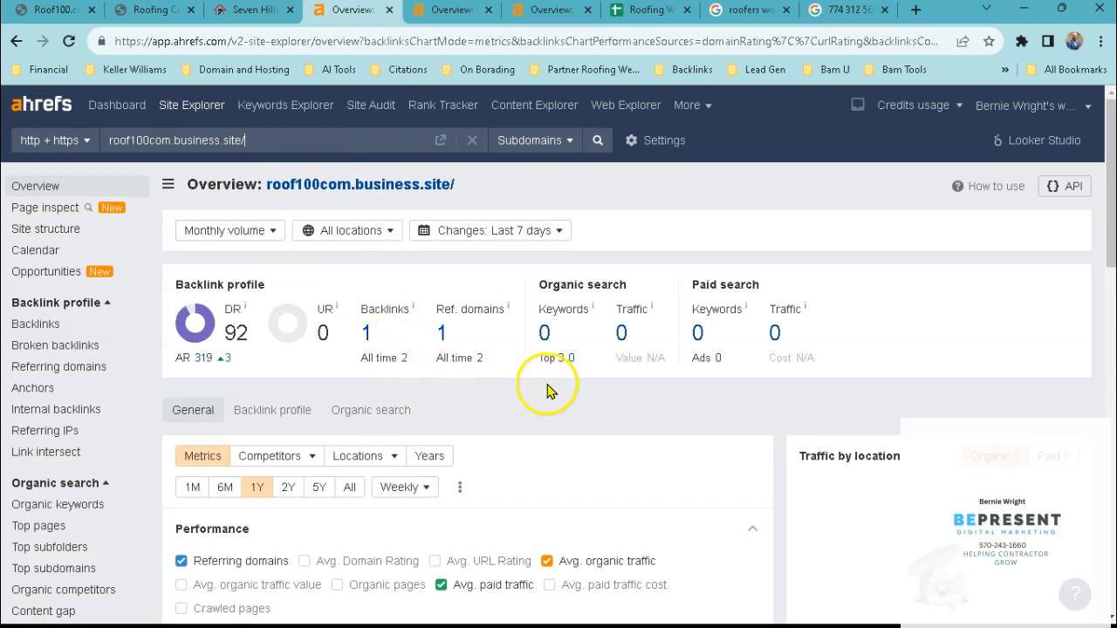
mouse_move(668, 325)
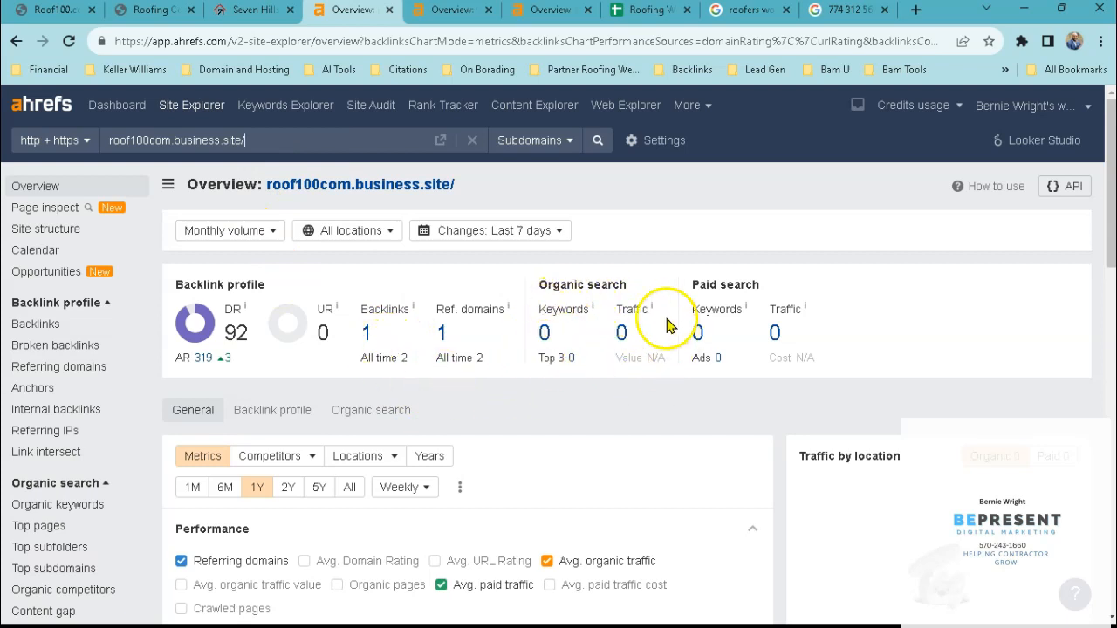
mouse_move(610, 349)
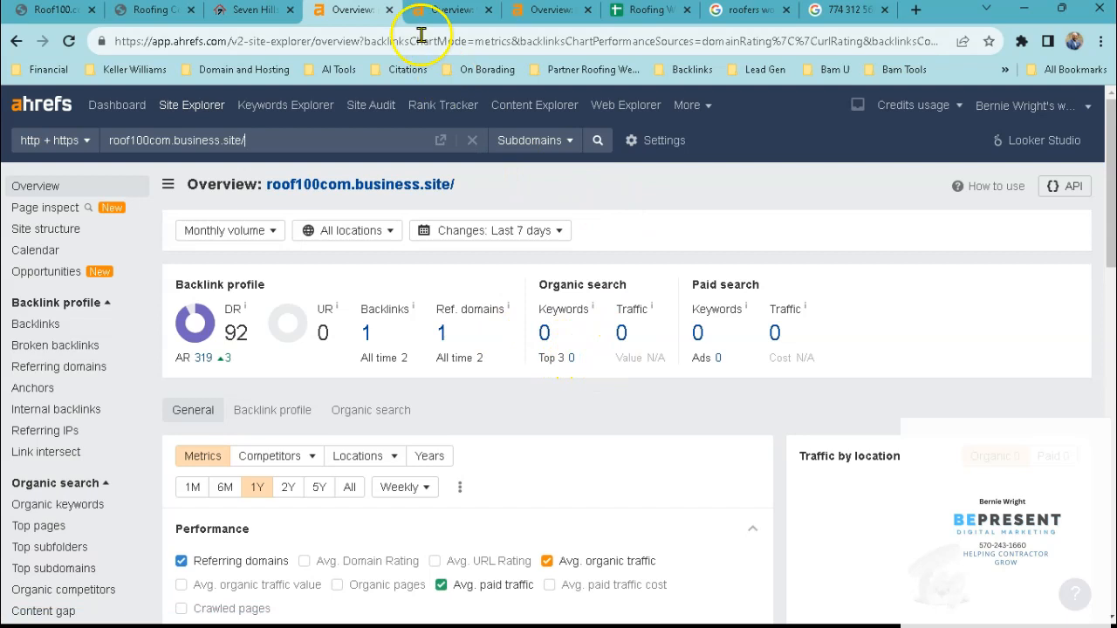
Compare Ahrefs overviews for otroofing.com (DR 6, 373 keywords) and sevenhillsroofing.com (DR 13, 294 keywords).
left_click(449, 9)
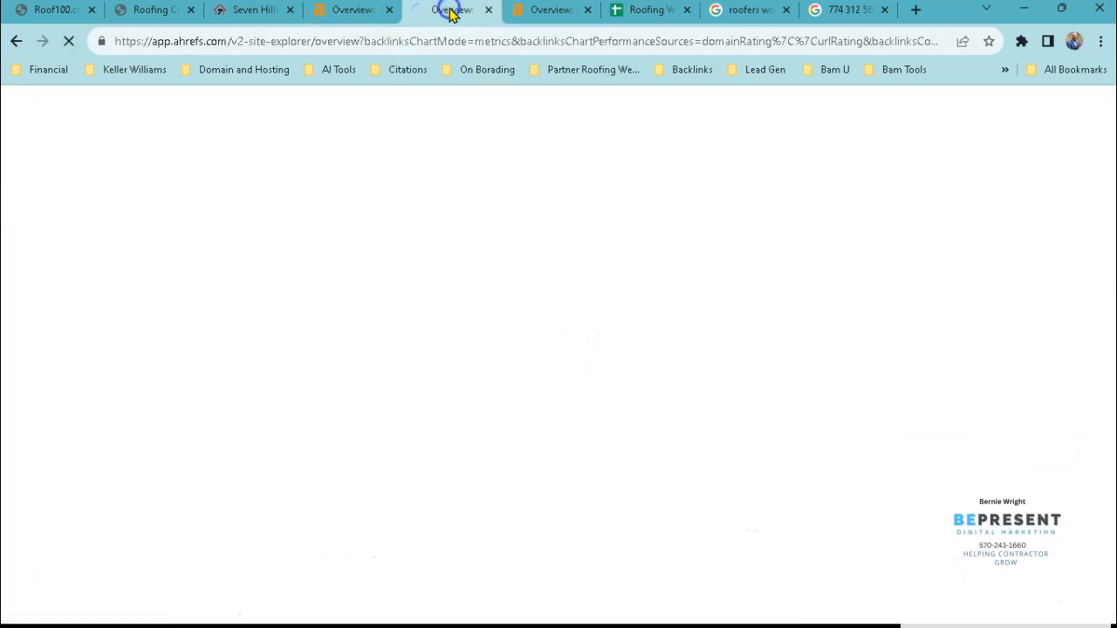
left_click(451, 10)
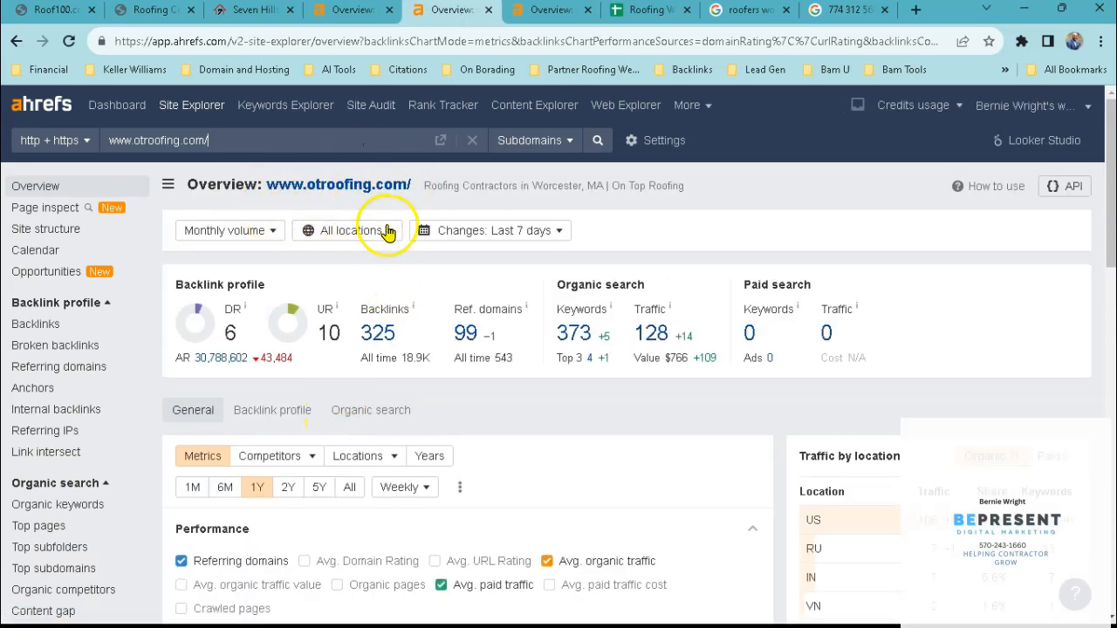
mouse_move(387, 353)
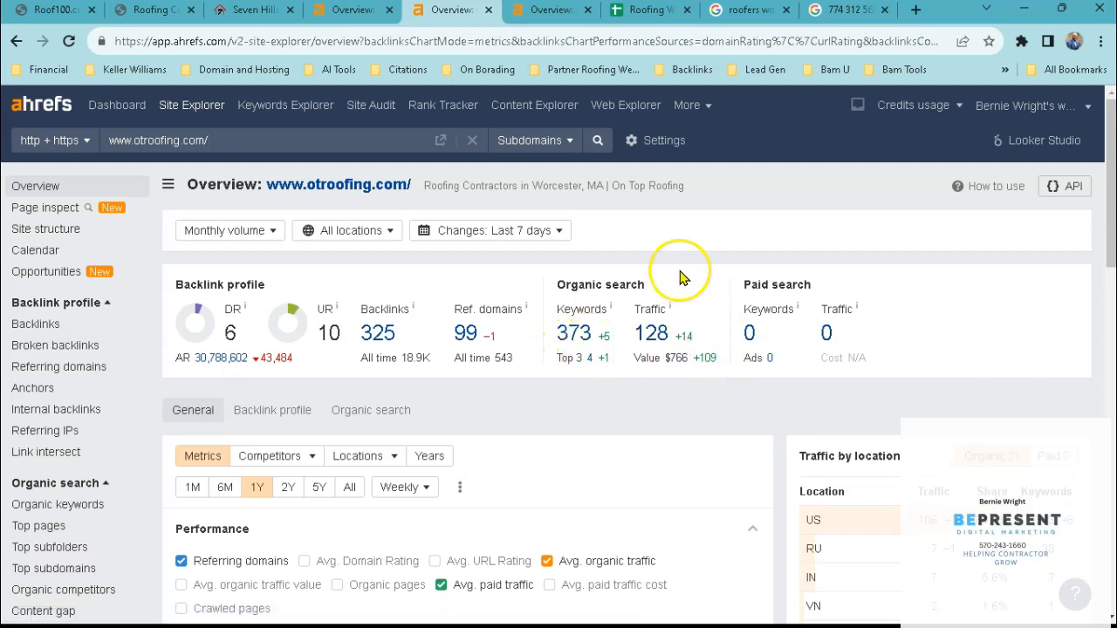
mouse_move(645, 353)
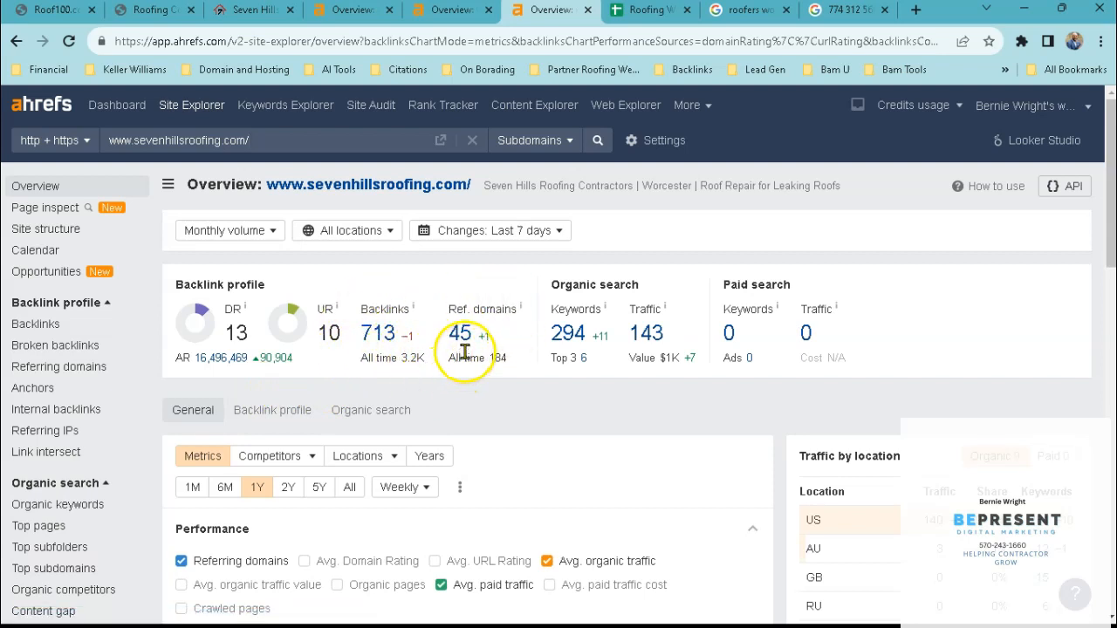
mouse_move(467, 356)
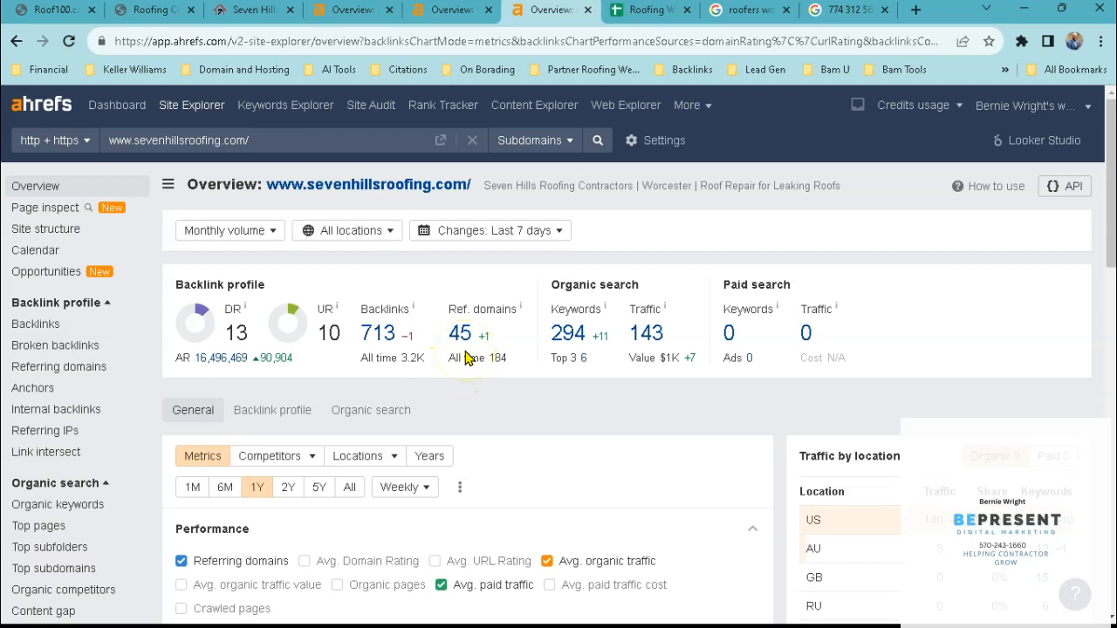
left_click(248, 139)
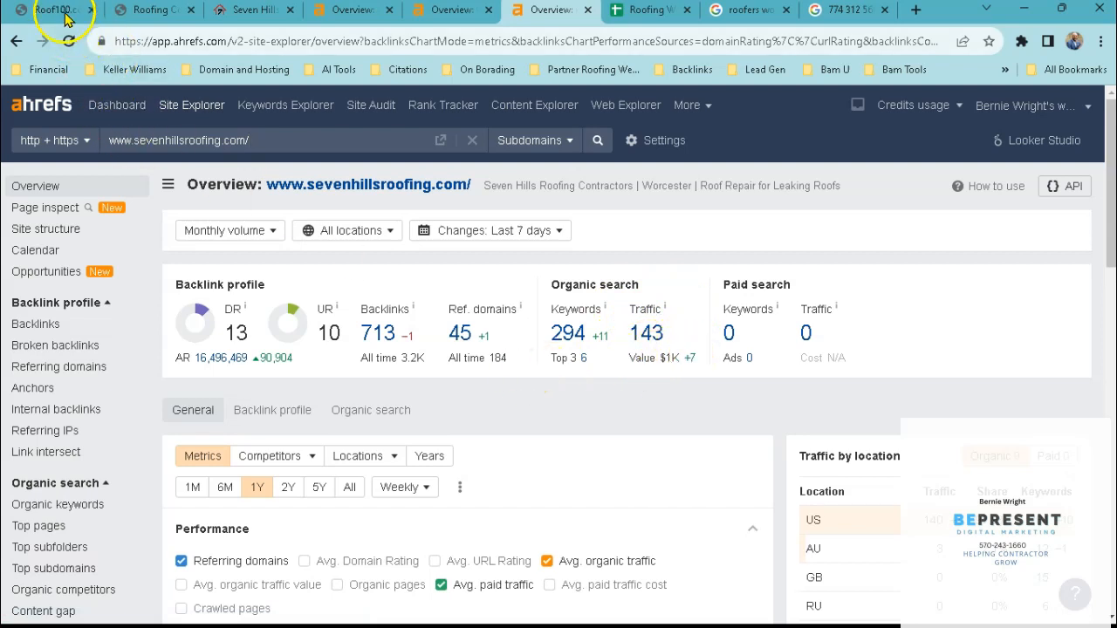
Return to the roof100com.business.site homepage, open 24 hours.
left_click(53, 10)
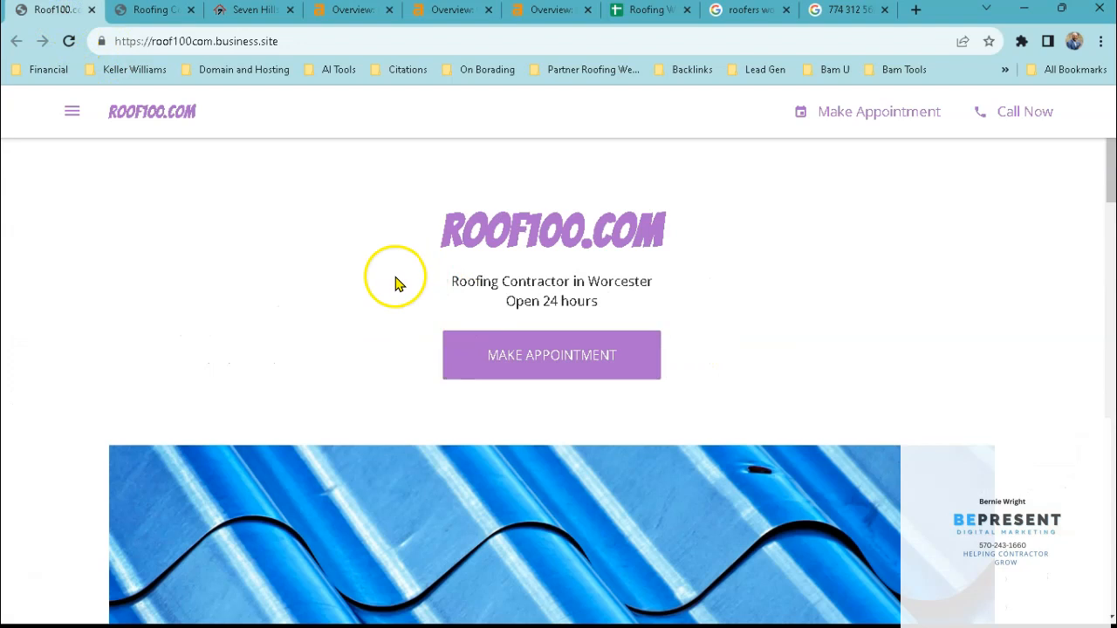
mouse_move(377, 289)
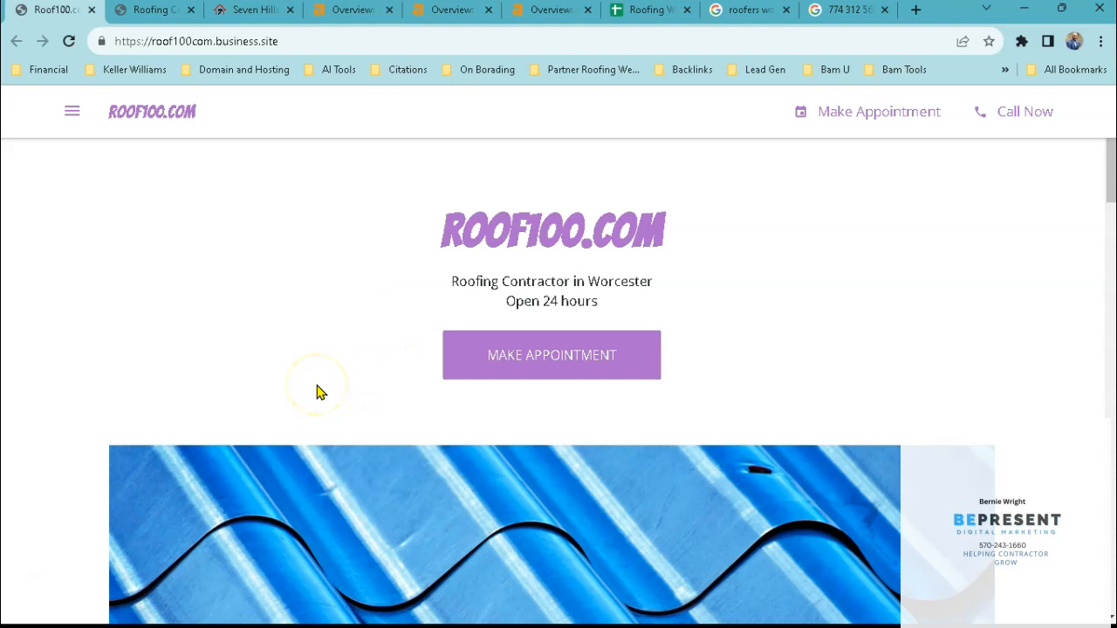
mouse_move(348, 436)
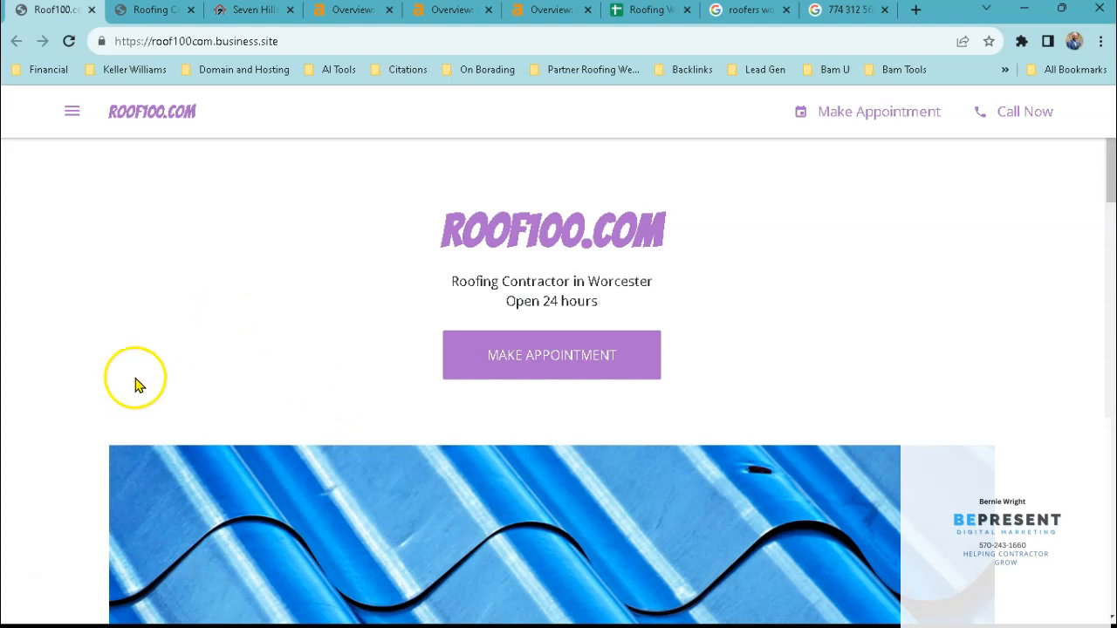
mouse_move(192, 365)
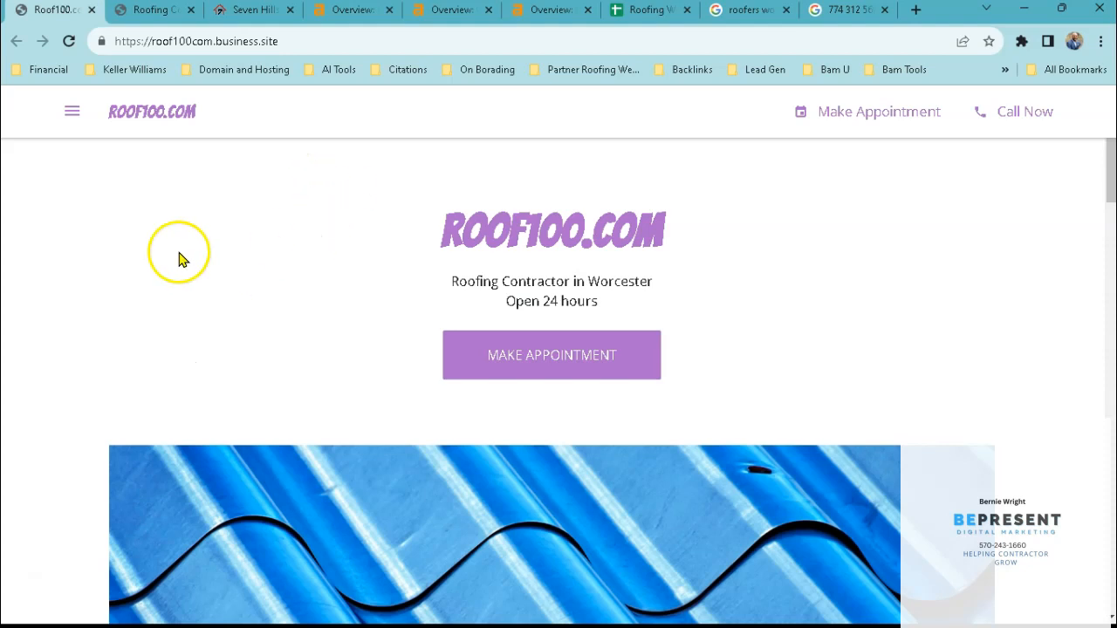
mouse_move(750, 9)
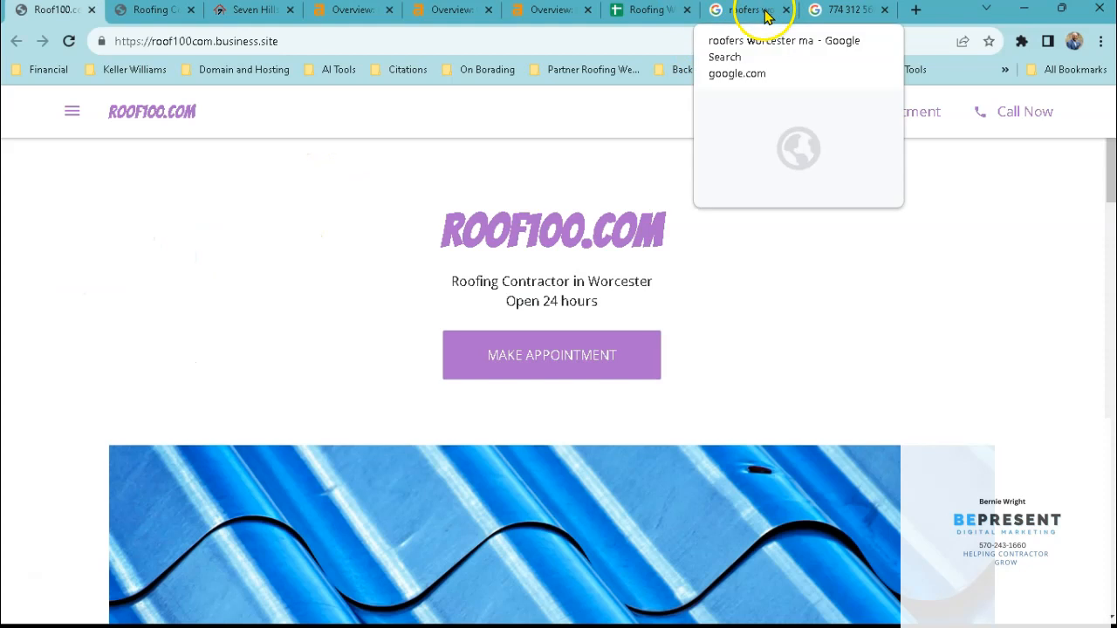
Show the 'roofers worcester ma' results and scroll down to the local Businesses pack.
left_click(746, 9)
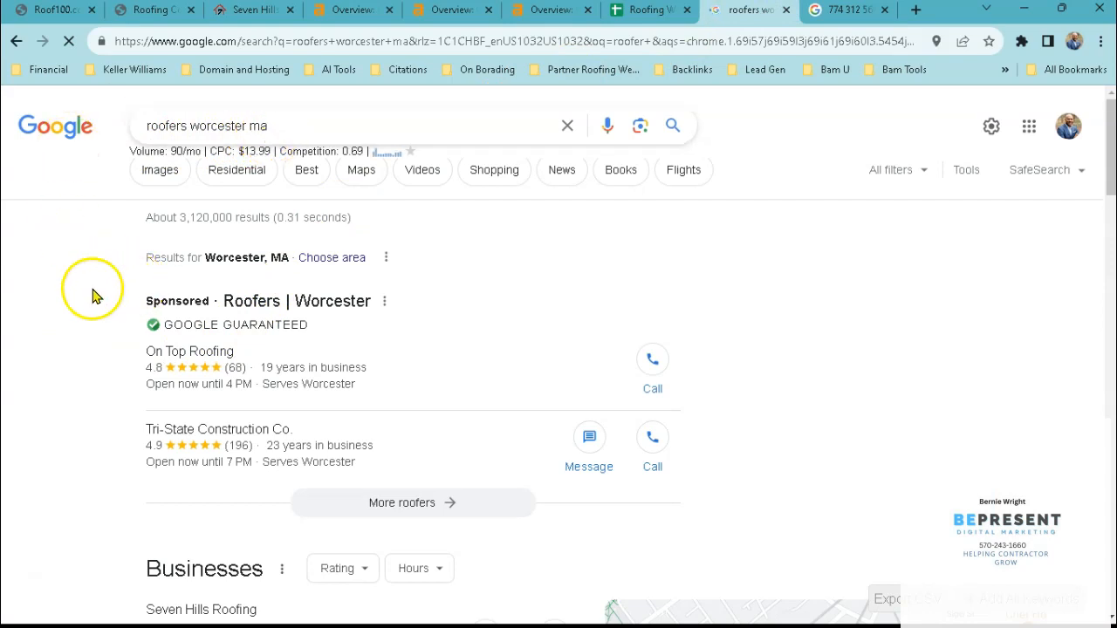
scroll("down", 3)
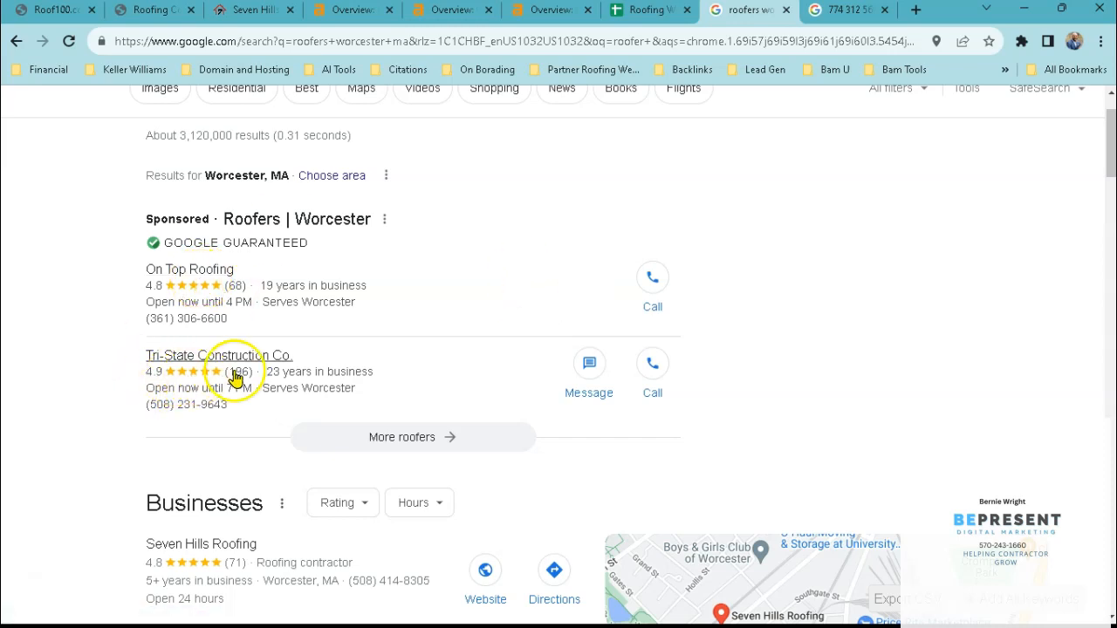
scroll("down", 3)
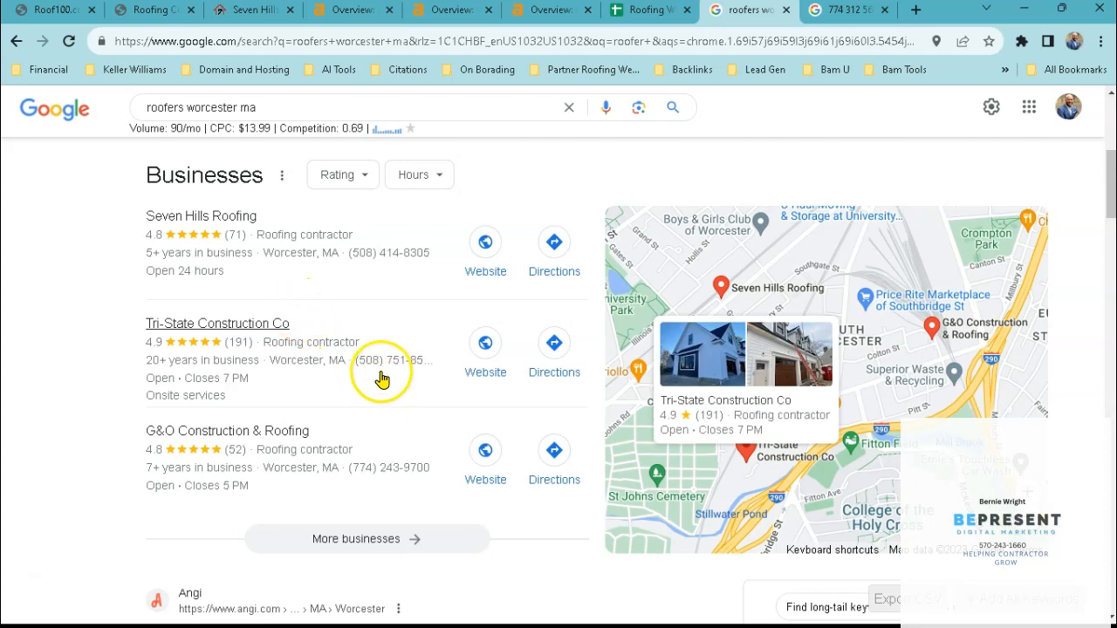
mouse_move(397, 358)
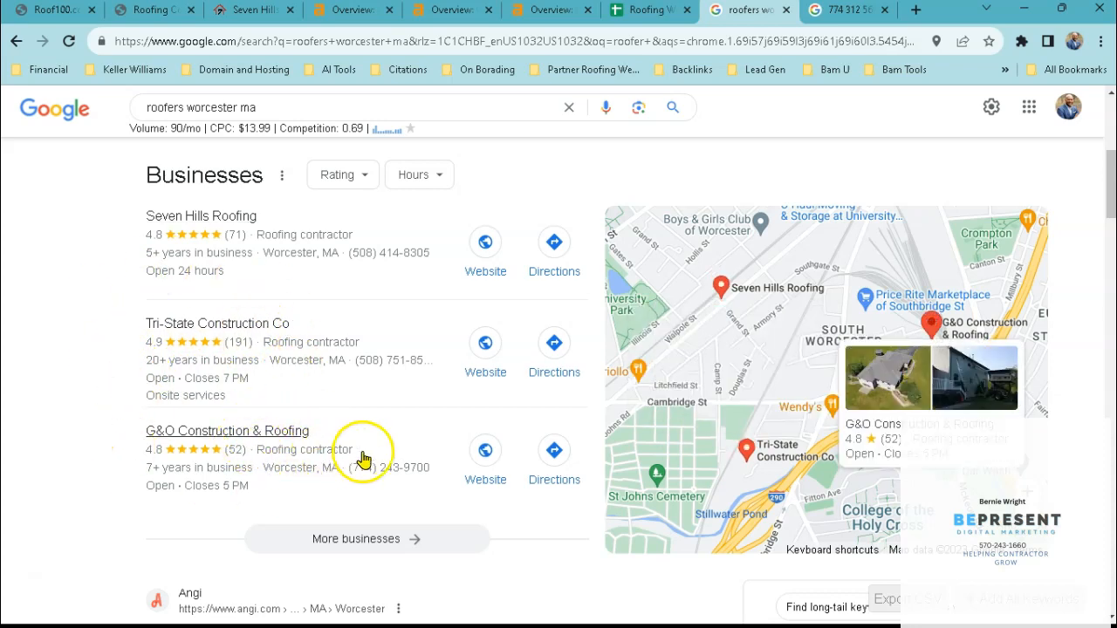
mouse_move(402, 423)
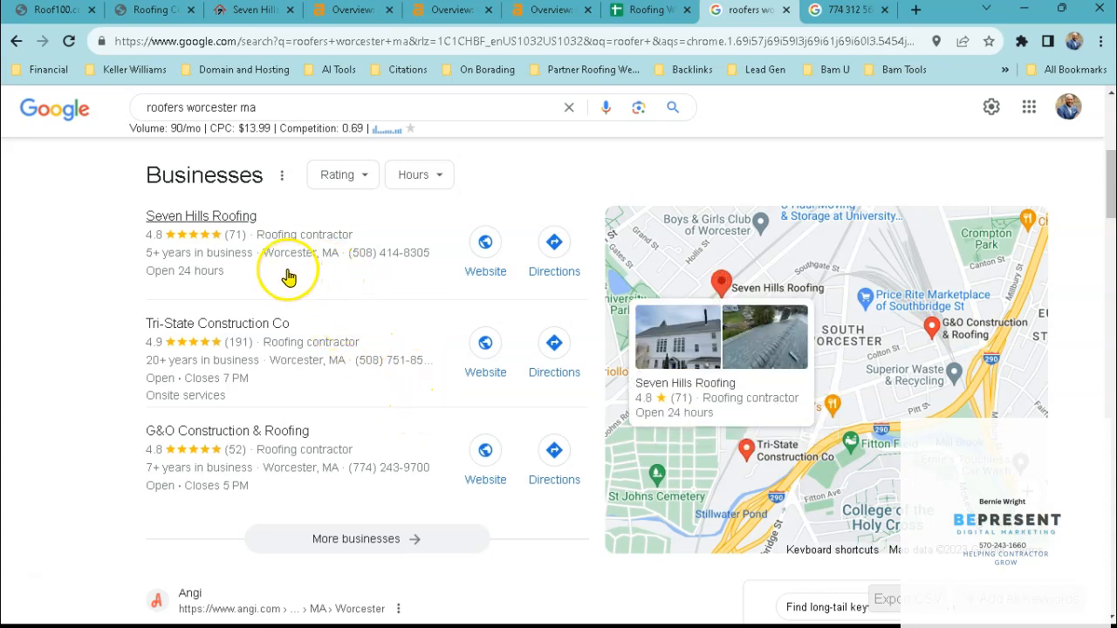
mouse_move(32, 460)
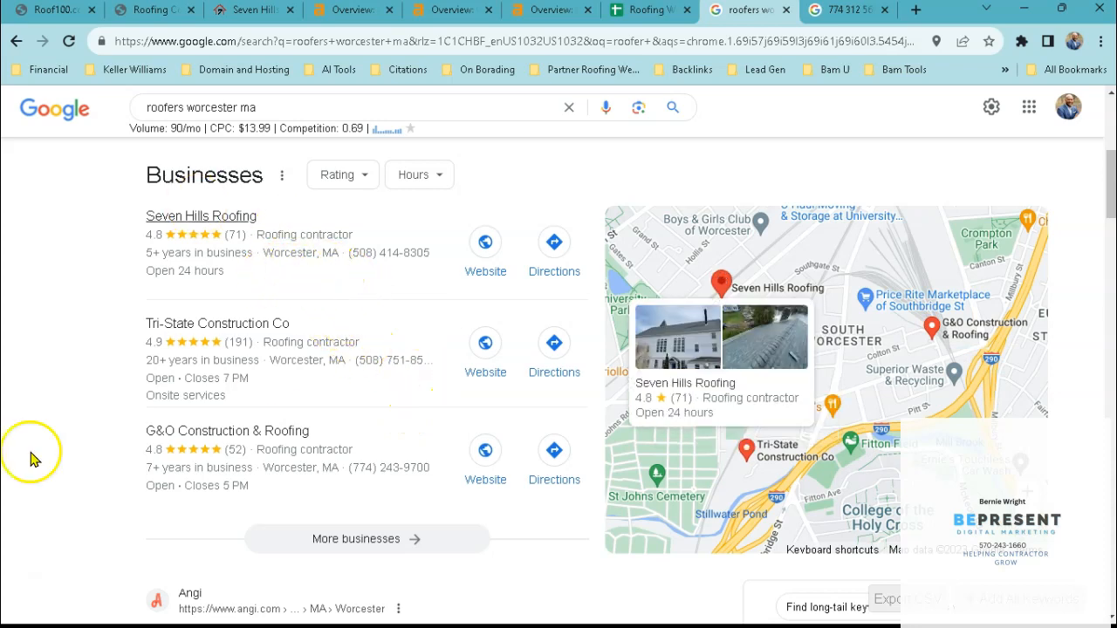
Scroll through the organic listings, including Angi, This Old House and On Top Roofing.
scroll("down", 3)
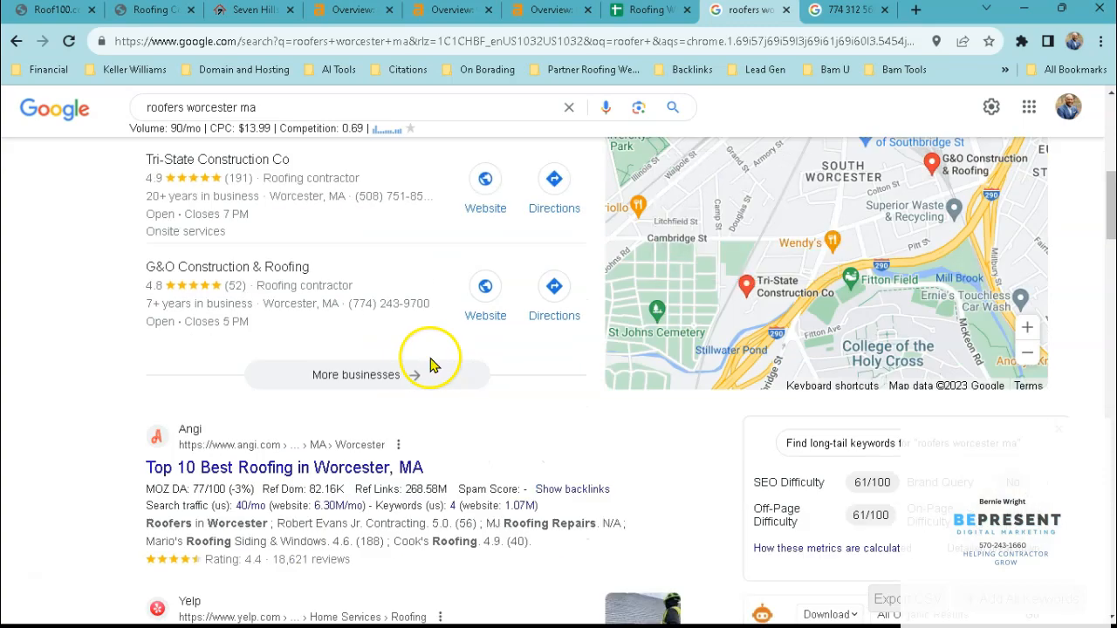
scroll("down", 3)
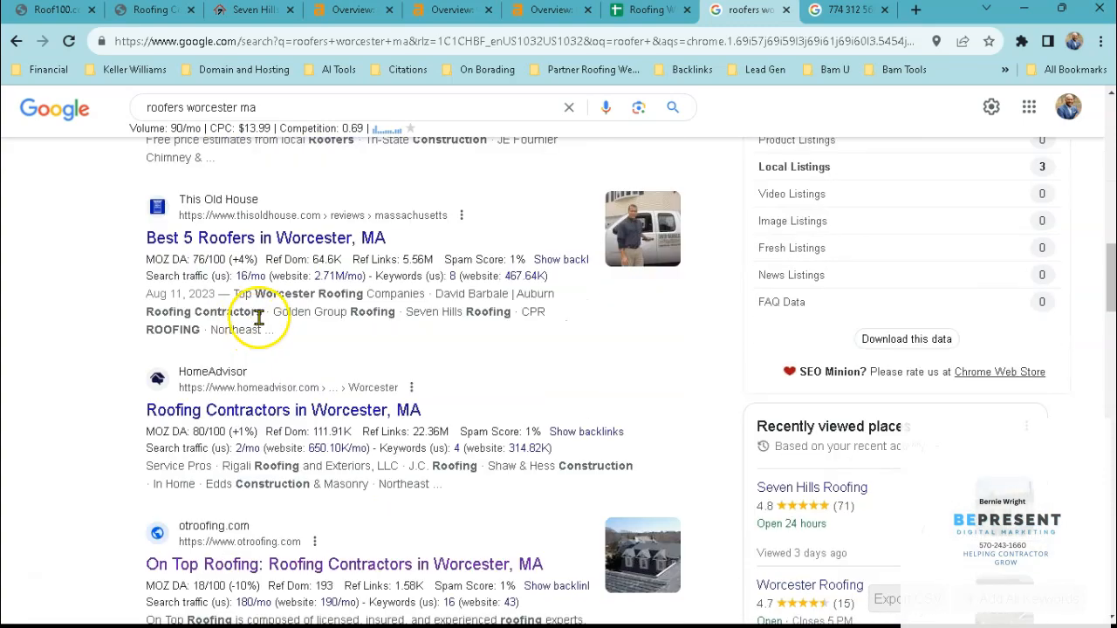
scroll("down", 3)
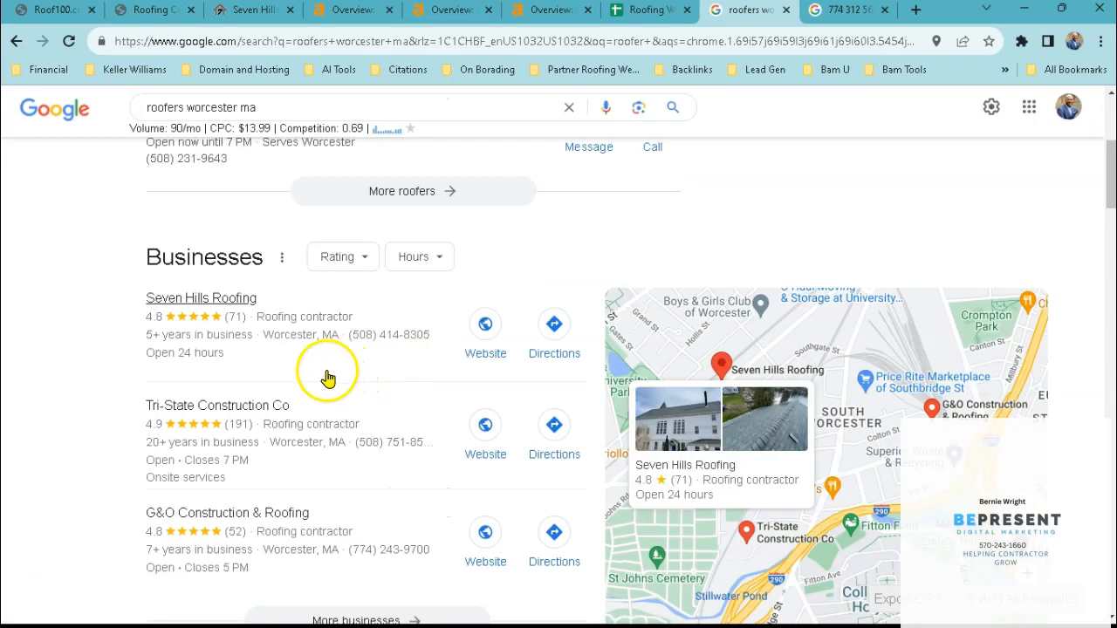
scroll("down", 3)
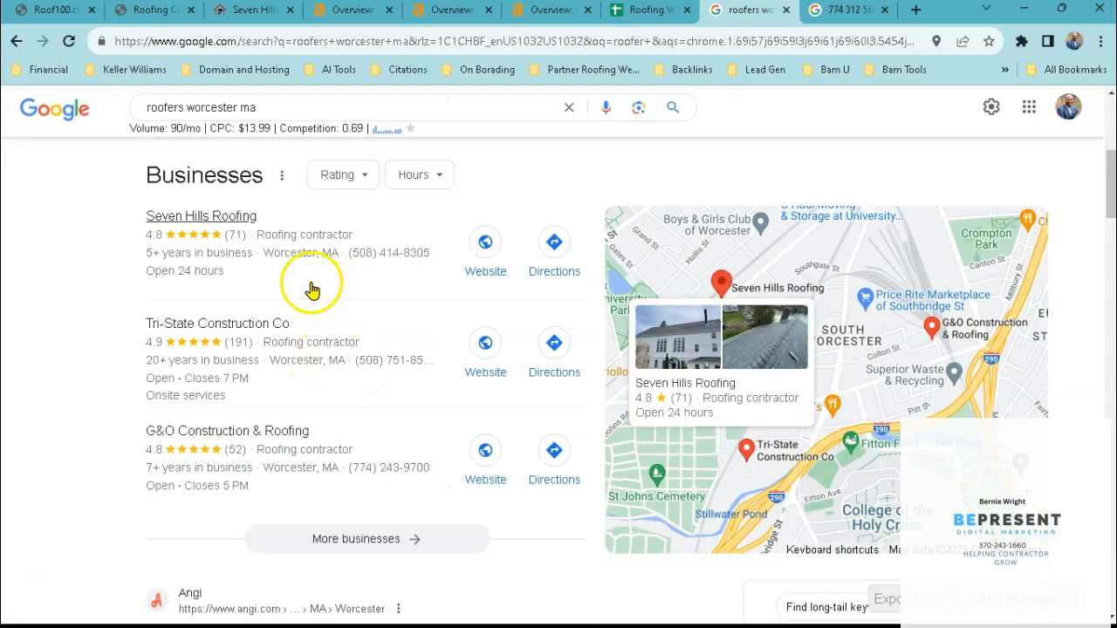
mouse_move(244, 266)
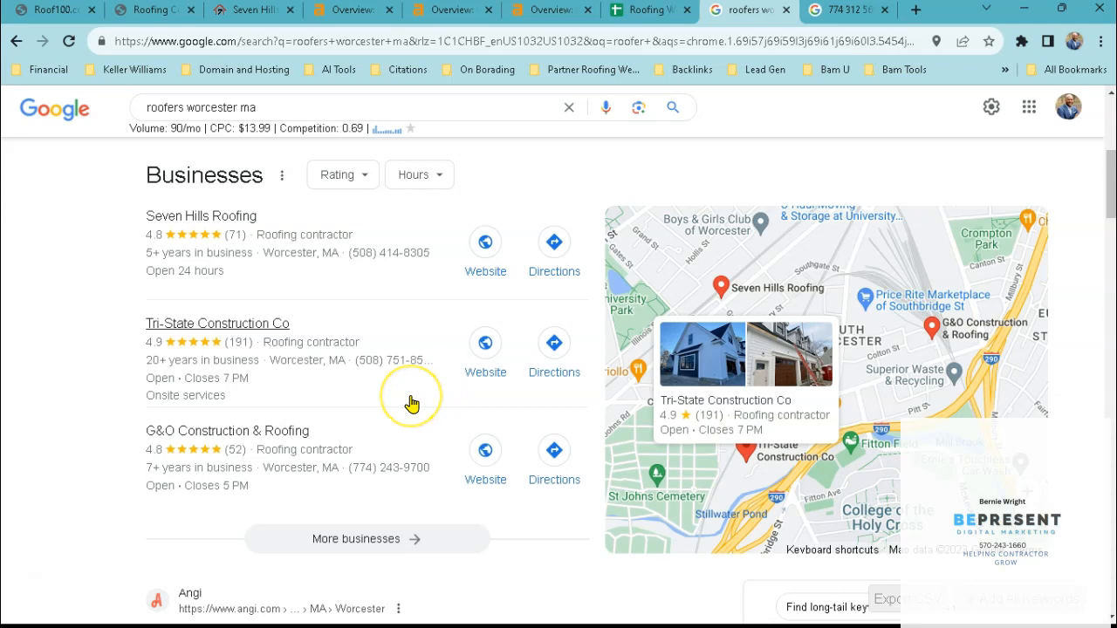
mouse_move(349, 404)
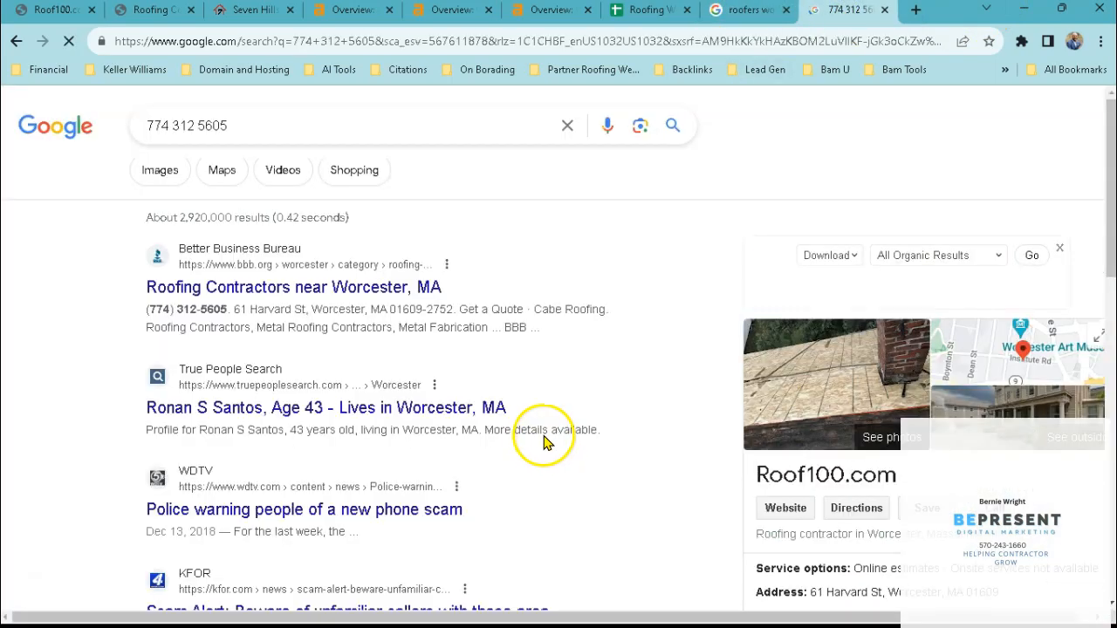
scroll("down", 3)
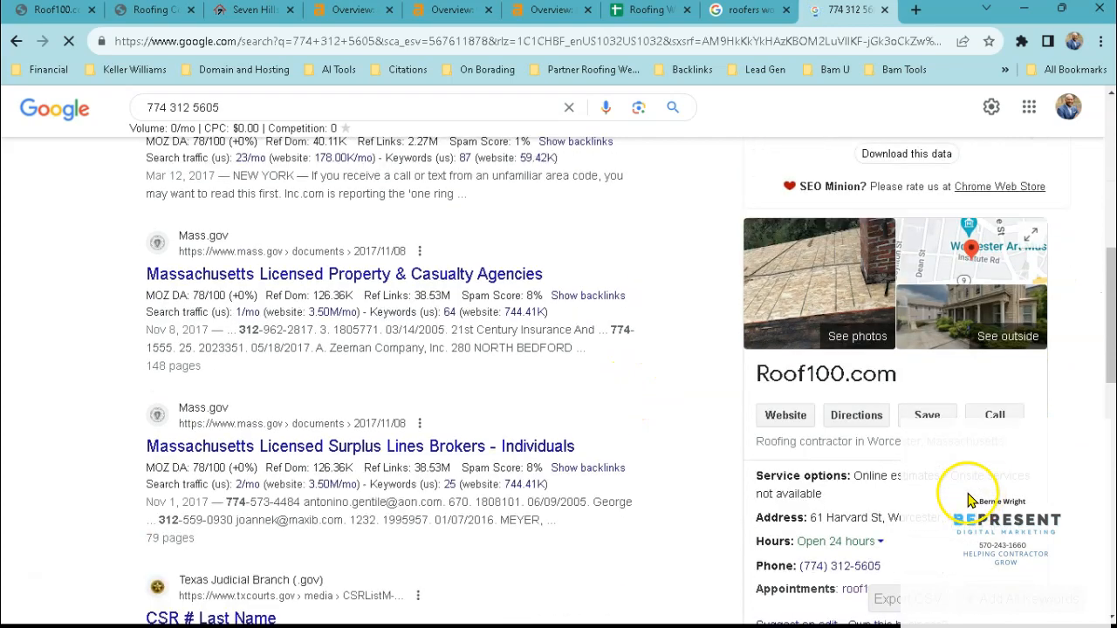
scroll("down", 3)
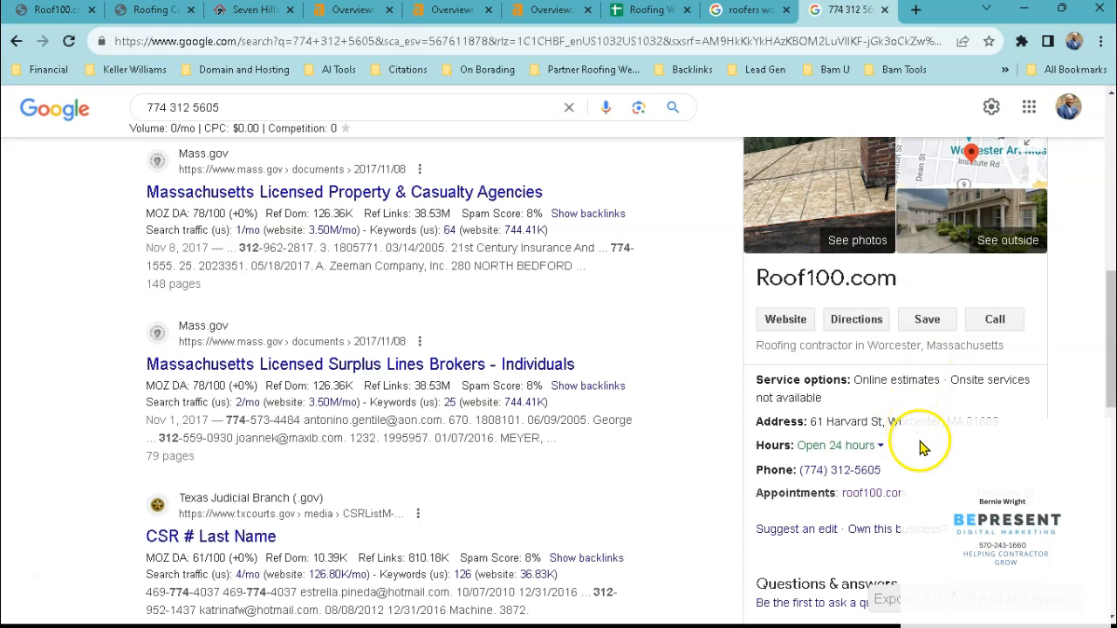
mouse_move(899, 460)
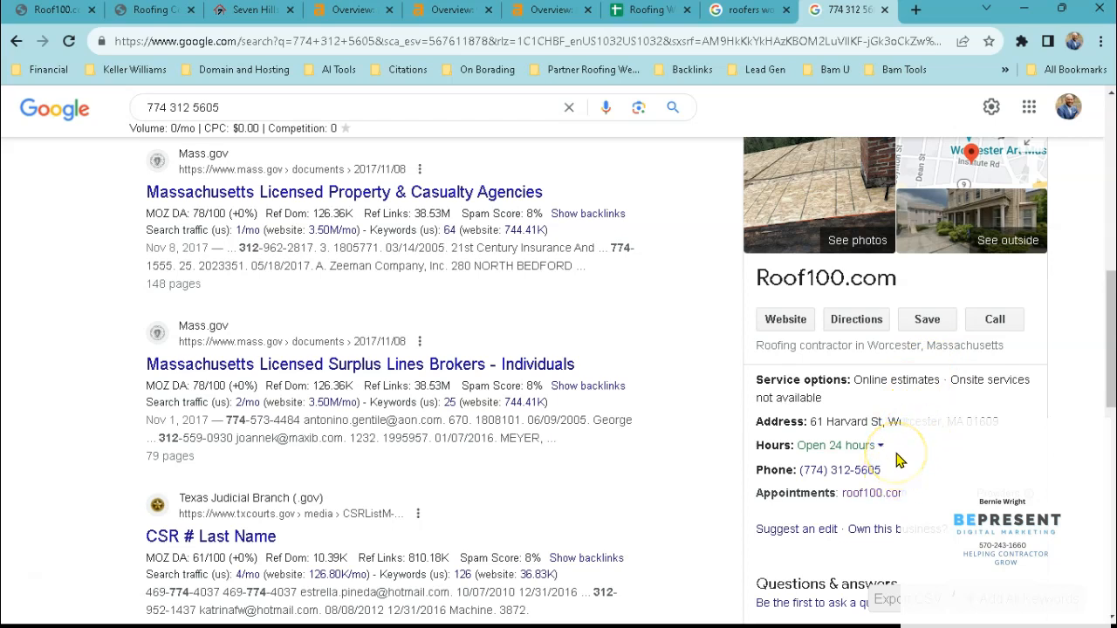
mouse_move(901, 460)
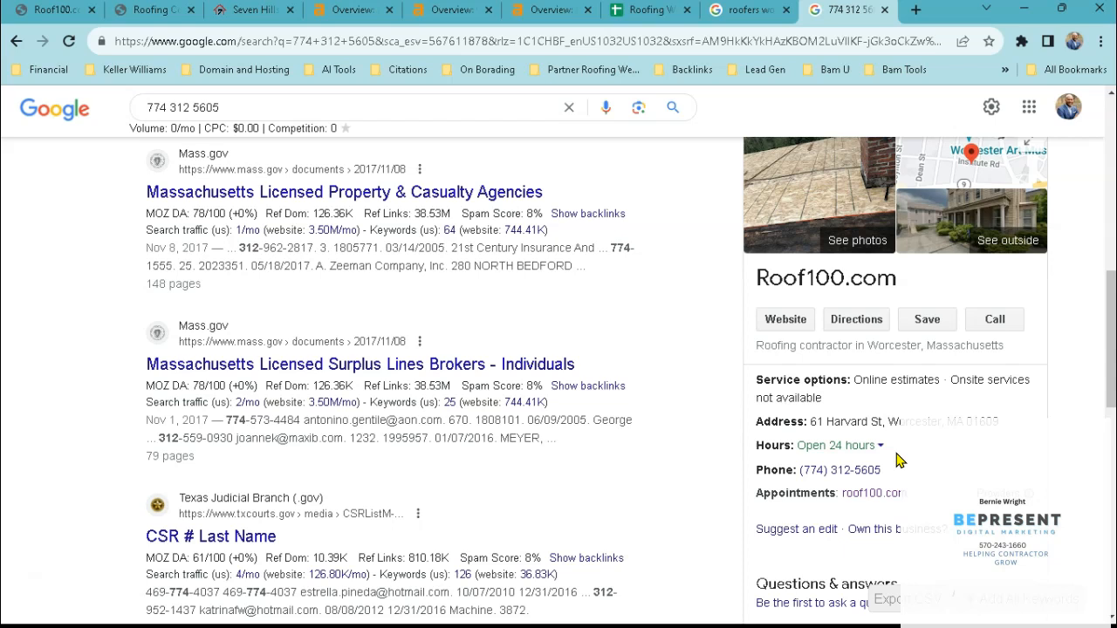
mouse_move(828, 348)
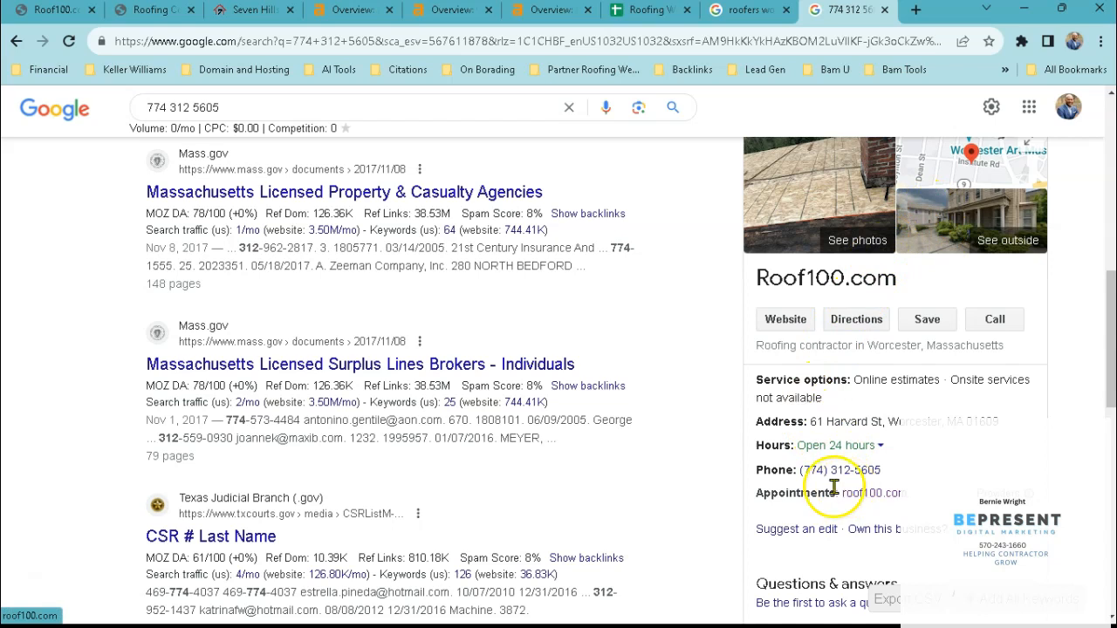
left_click(52, 10)
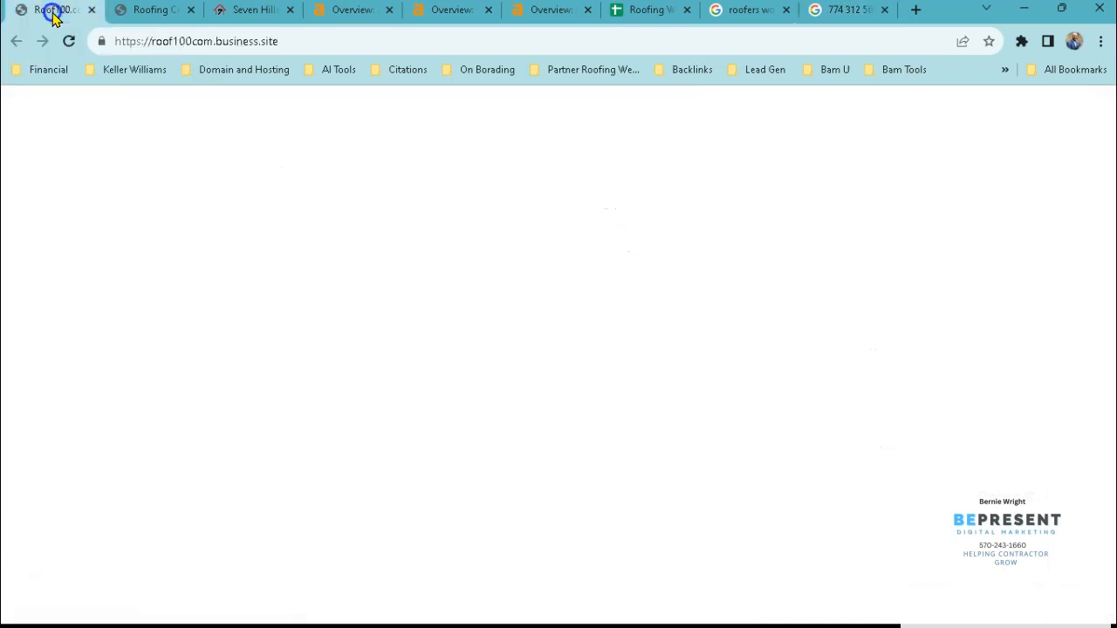